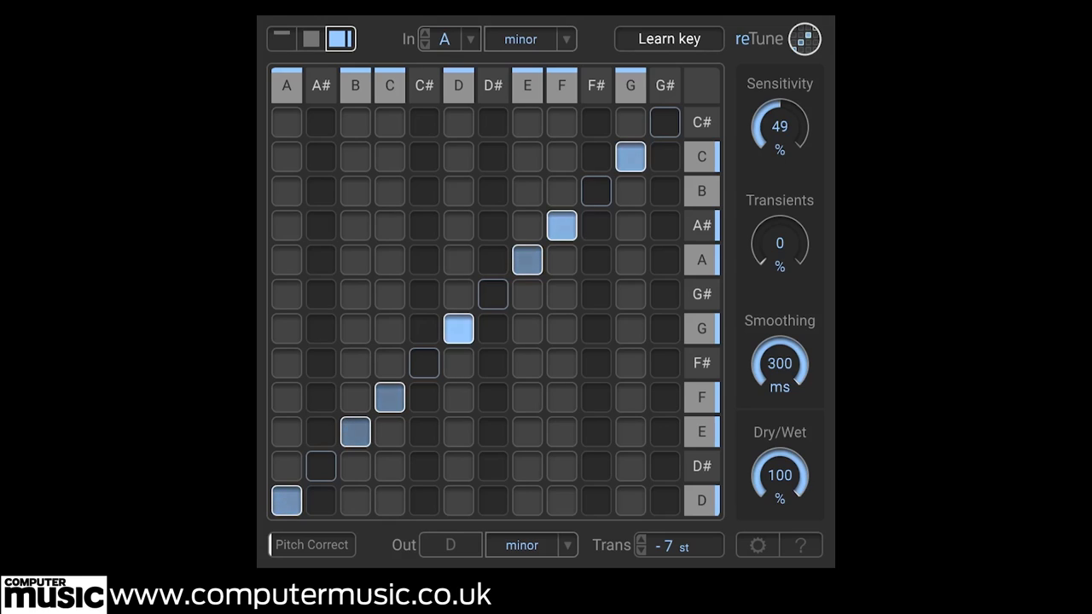
Set Transients to 150%, transpose down 24 semitones, and raise Dry/Wet to about 85%.
drag(779, 243, 779, 218)
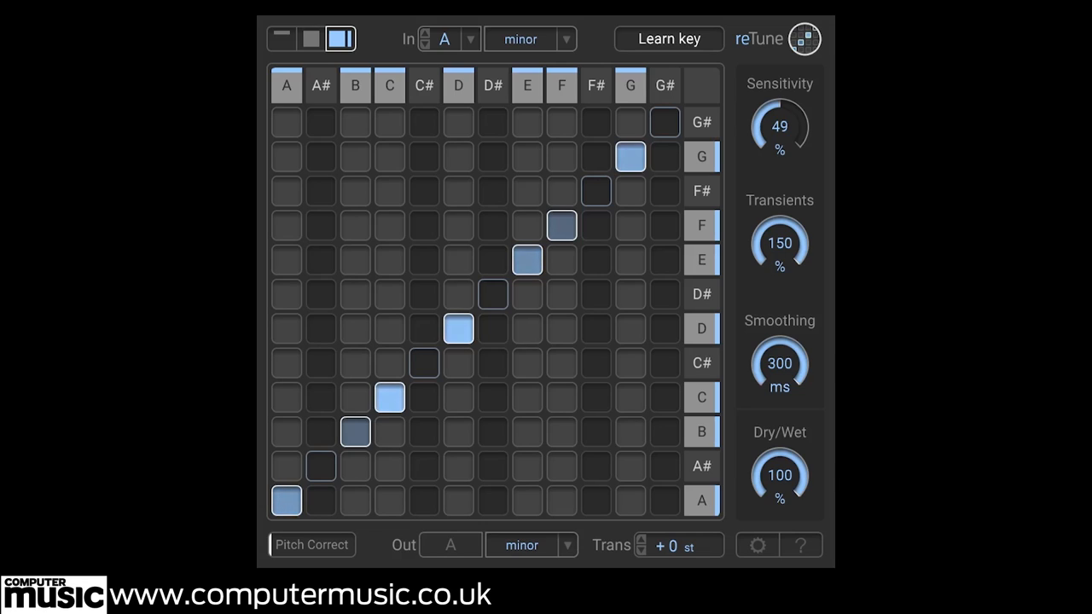
drag(779, 475, 779, 503)
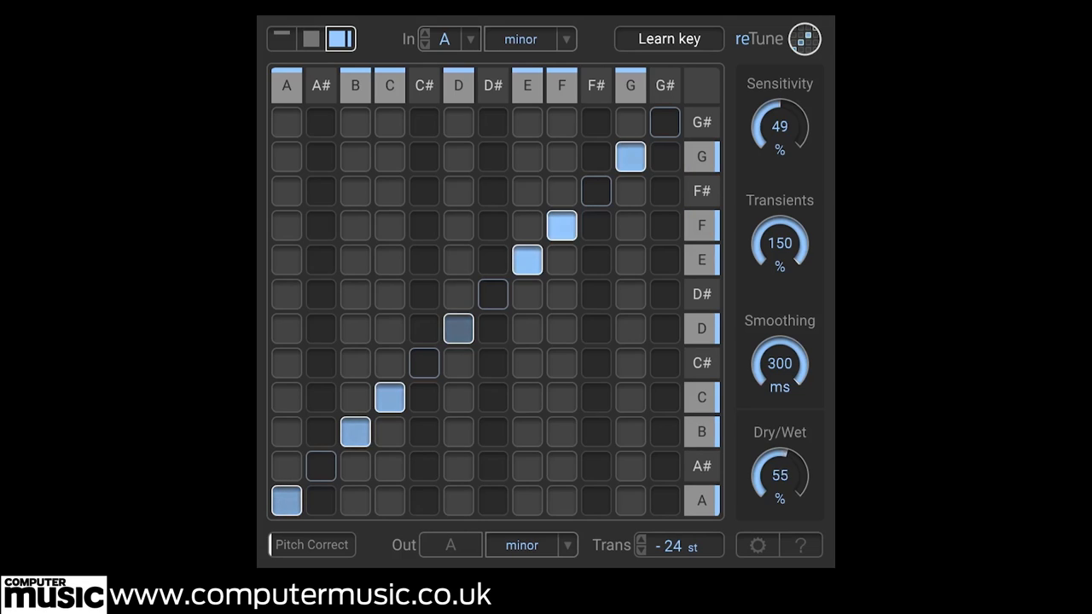
drag(779, 474, 785, 452)
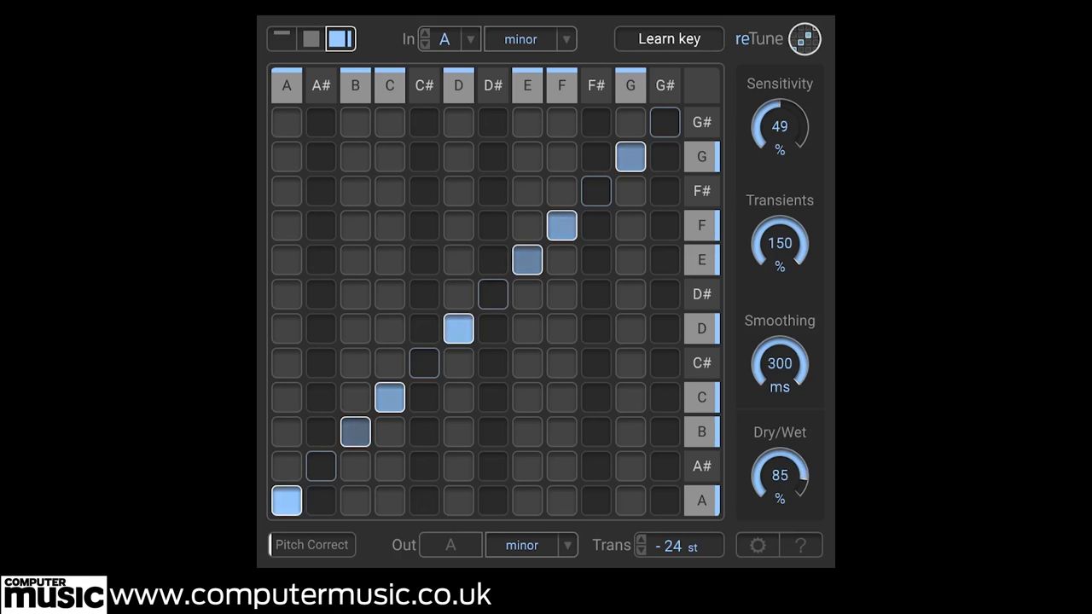
drag(780, 475, 802, 465)
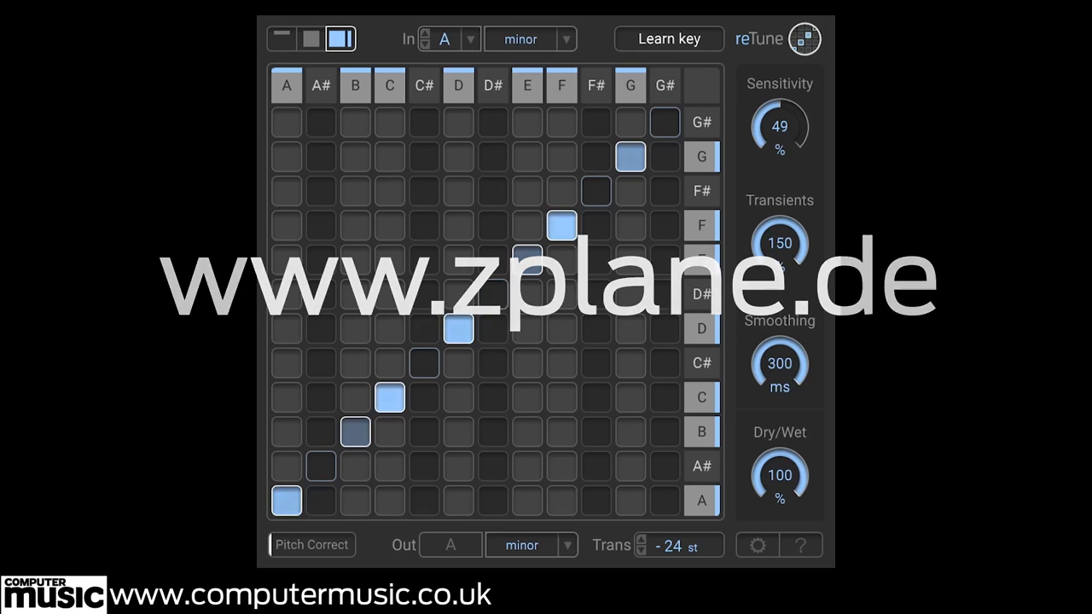
Lower the Dry/Wet mix from 100% toward the dry signal, around 34%.
drag(779, 475, 768, 490)
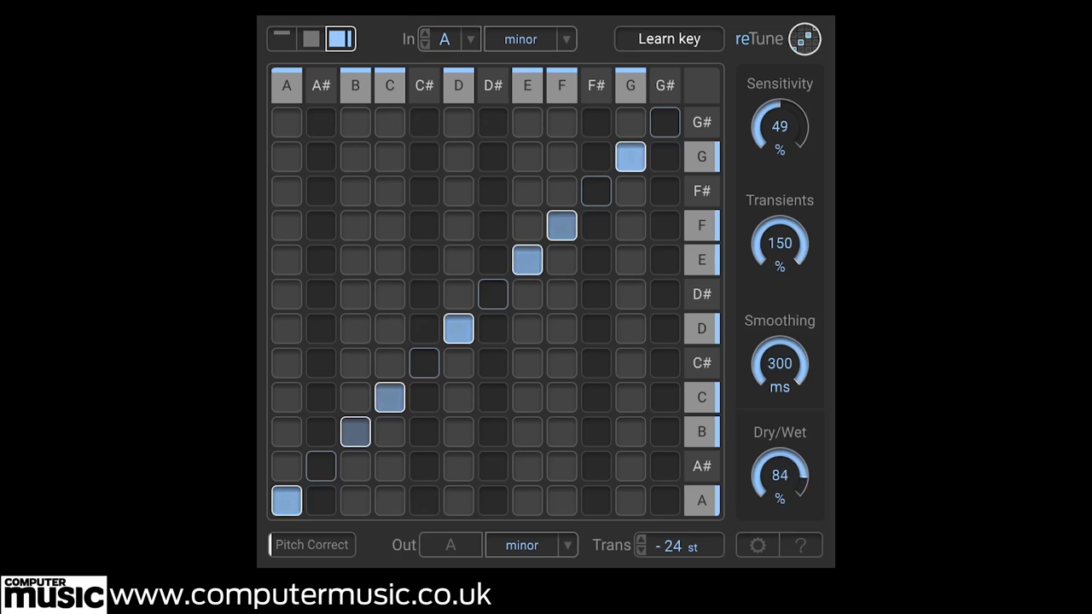
drag(779, 475, 779, 503)
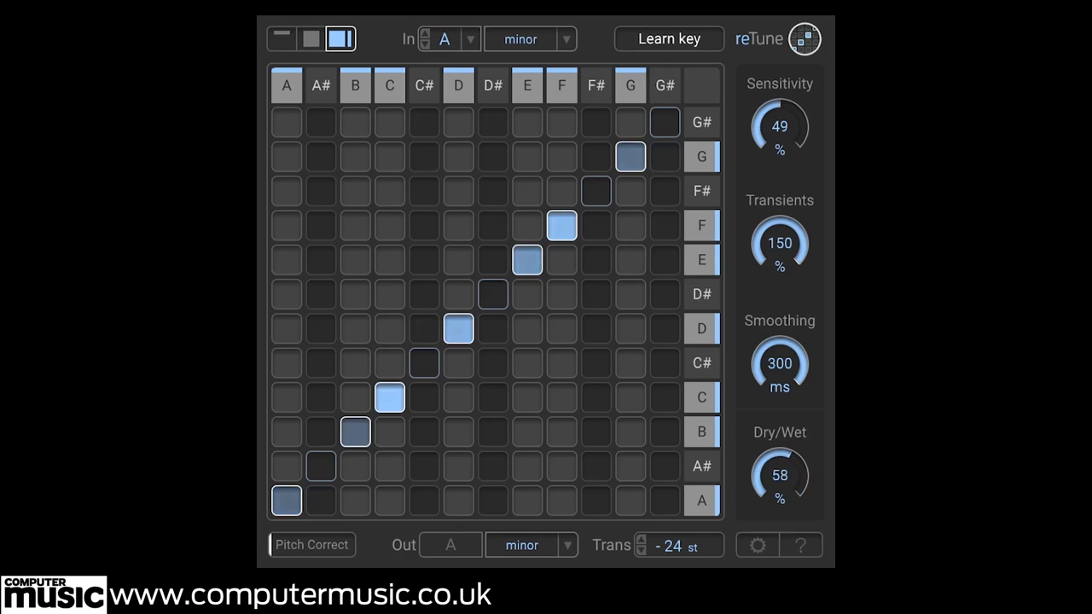
drag(779, 475, 779, 495)
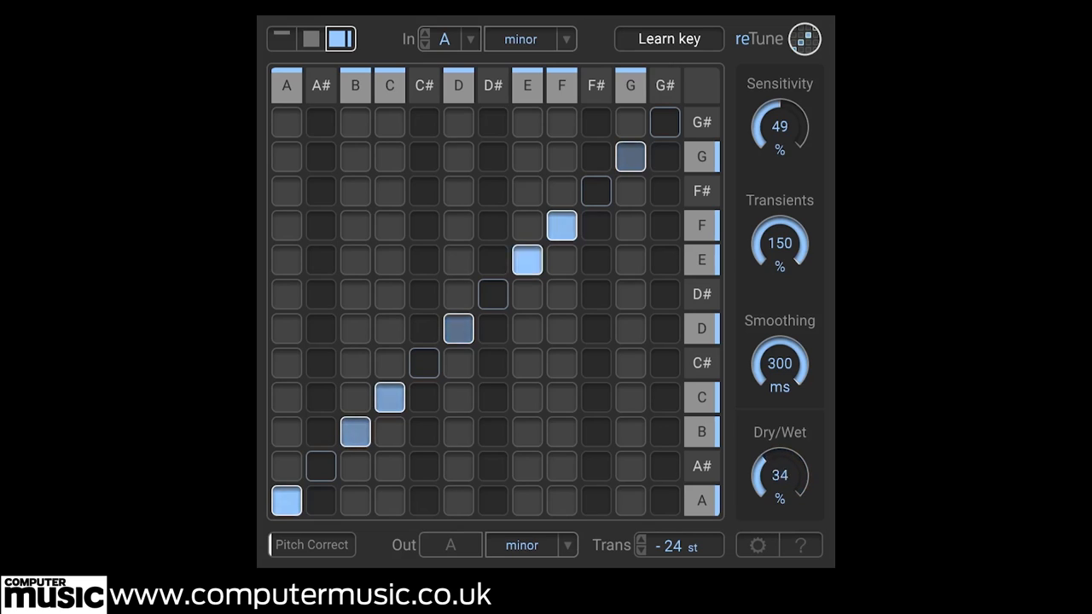
drag(778, 465, 767, 491)
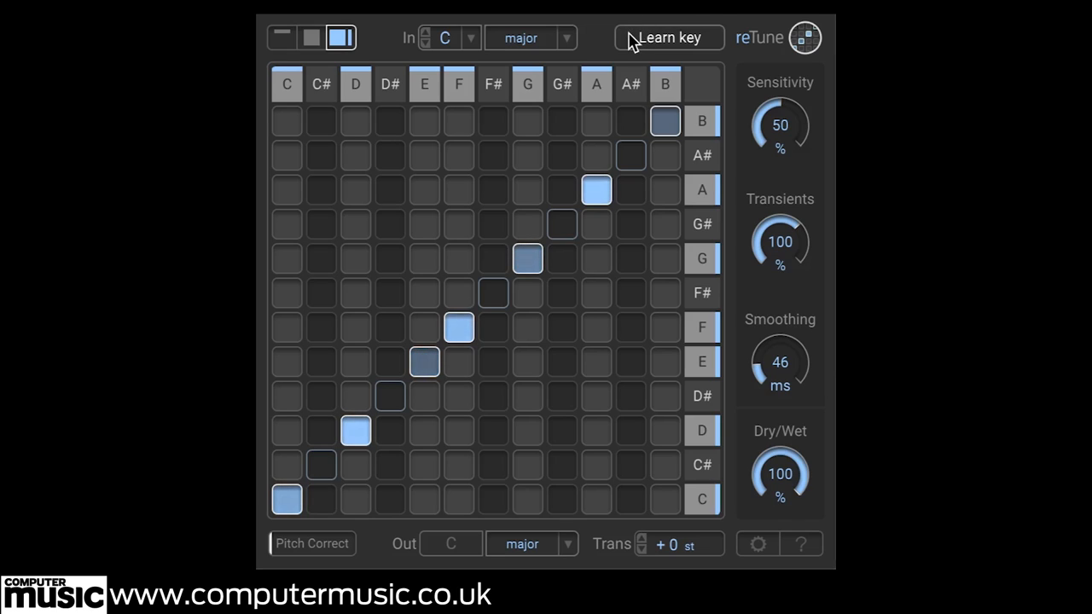
Run Learn key on the incoming audio, then set the input key to A major.
click(668, 36)
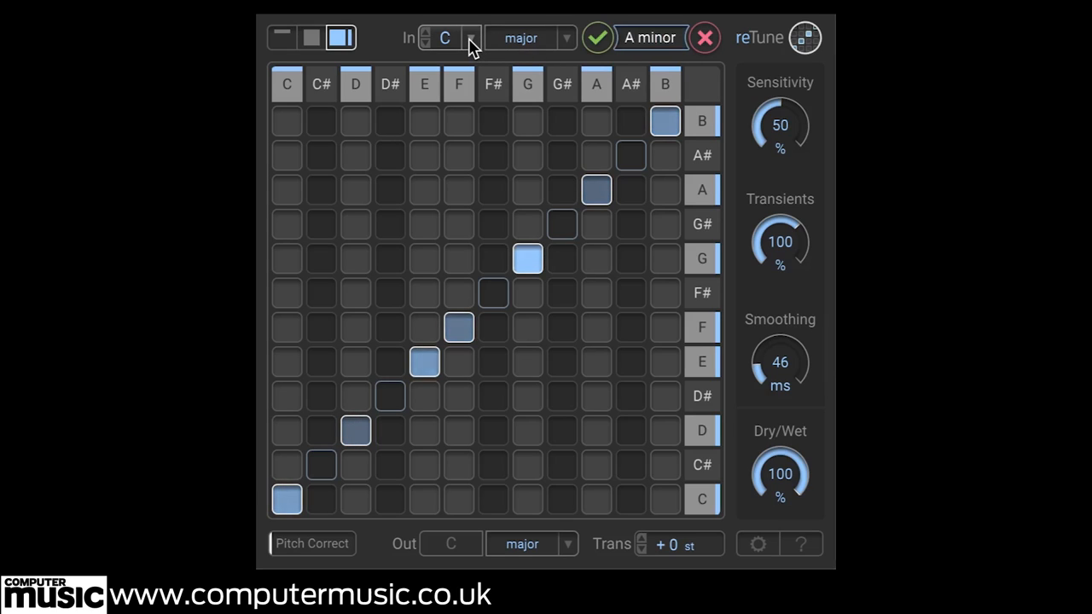
click(470, 38)
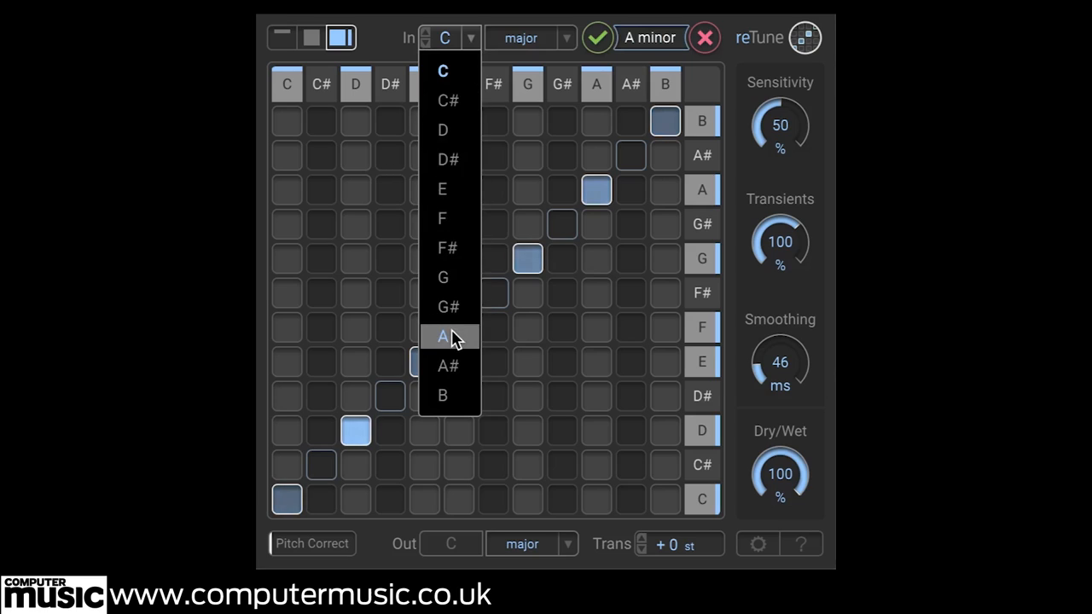
click(442, 336)
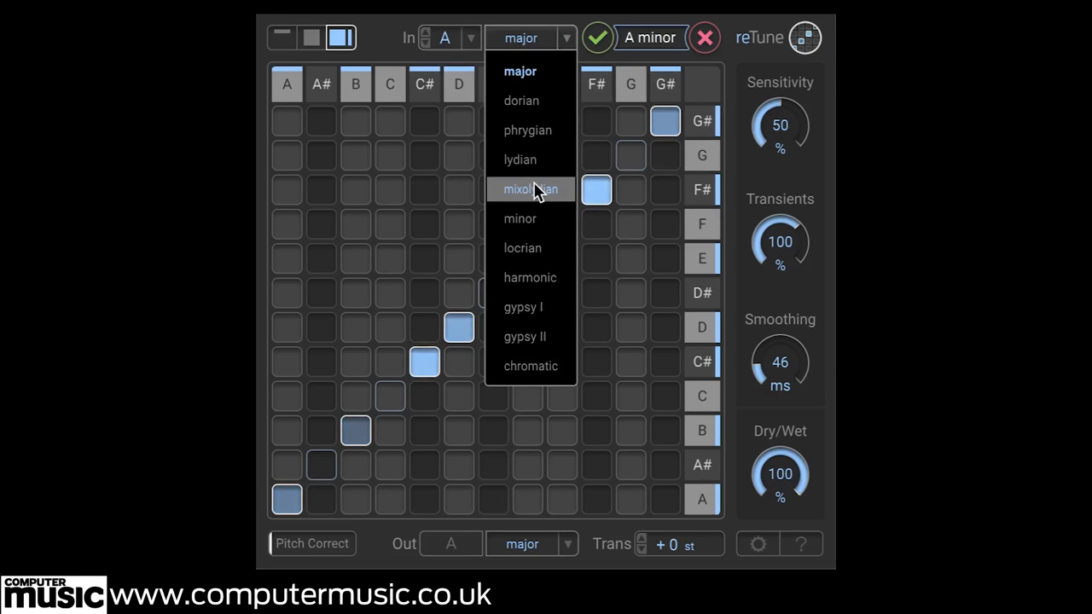
click(520, 218)
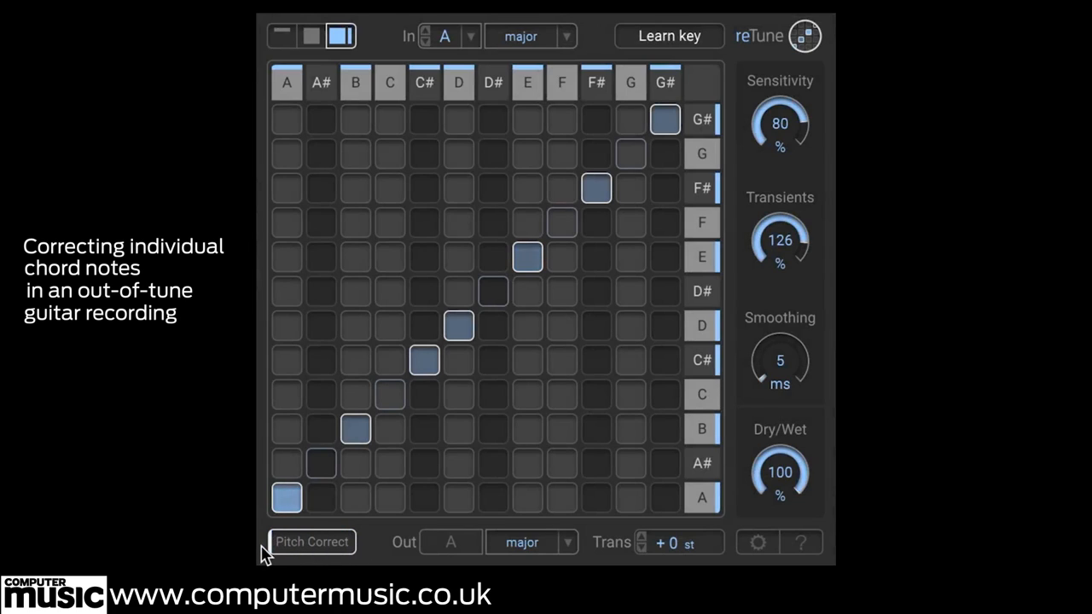
Engage Pitch Correct on the guitar chord, then disengage it to compare.
click(311, 541)
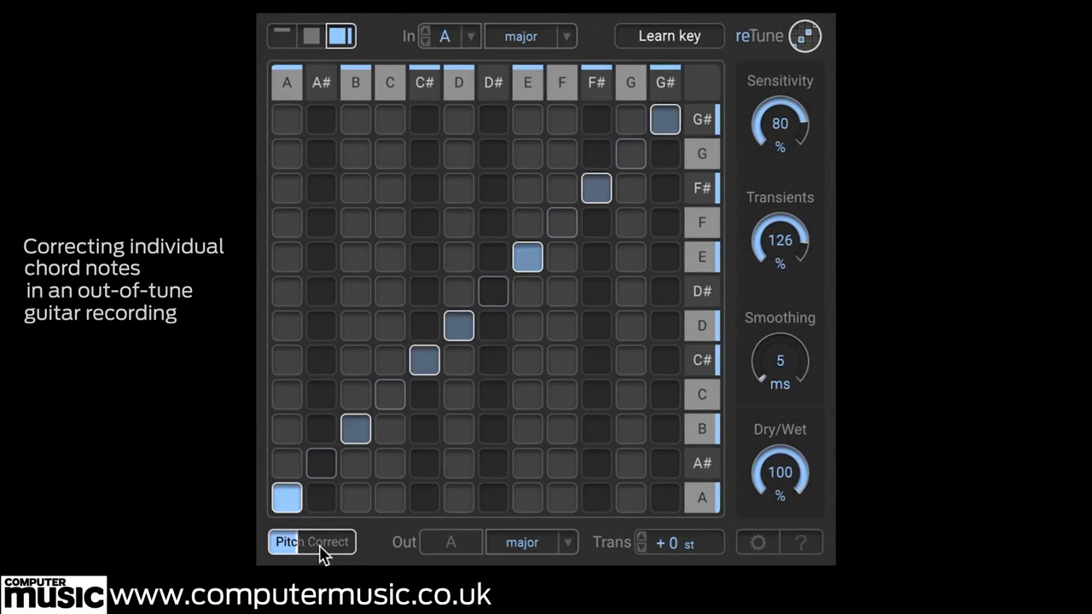
mouse_move(367, 559)
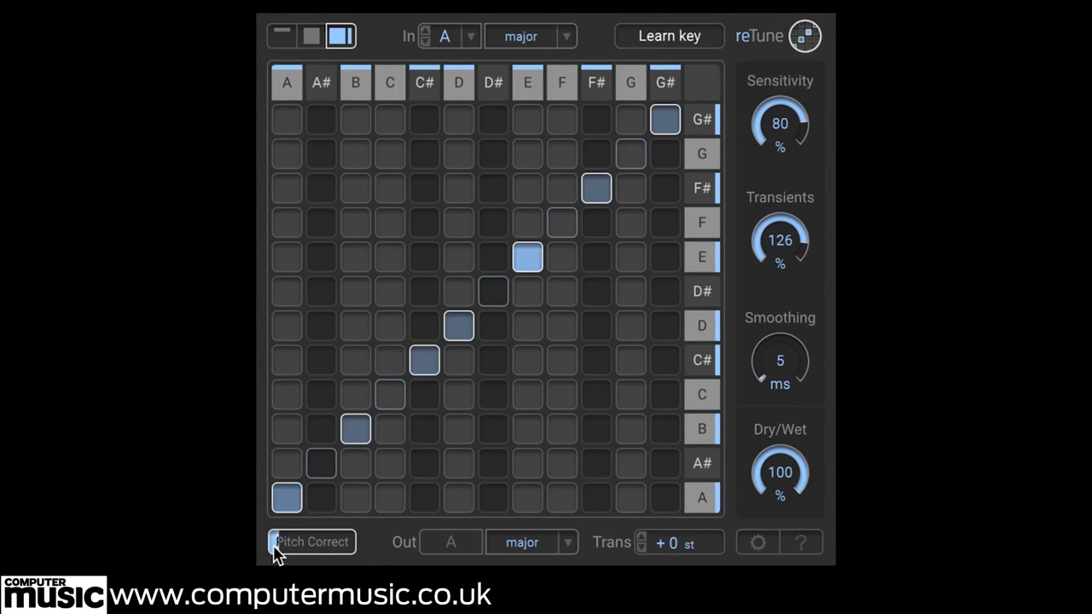
click(311, 542)
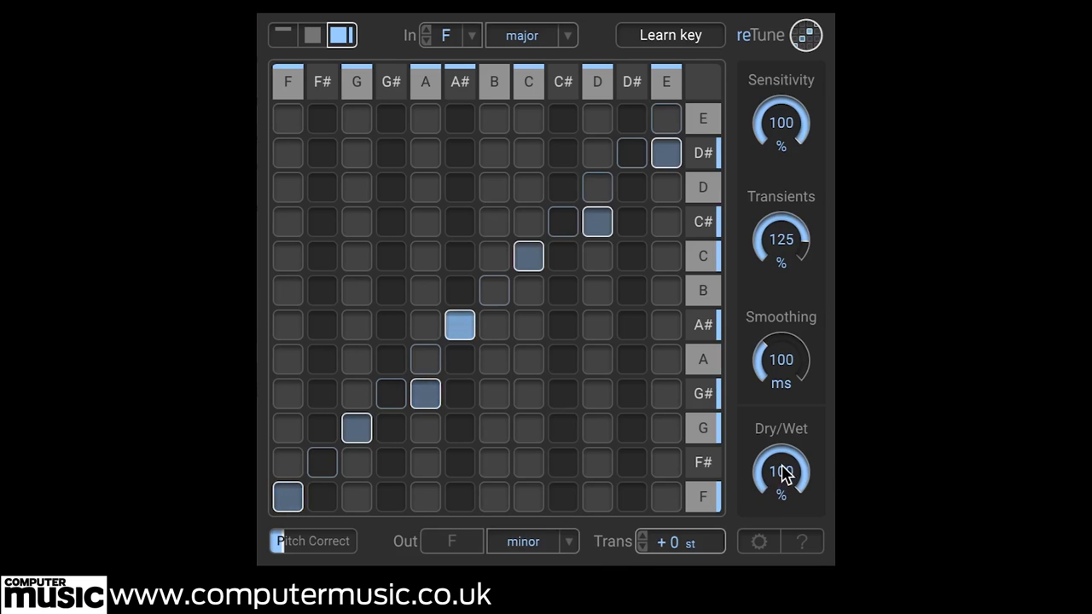
Dip the Dry/Wet mix to about 27%, then restore it to 100% wet.
drag(780, 472, 780, 490)
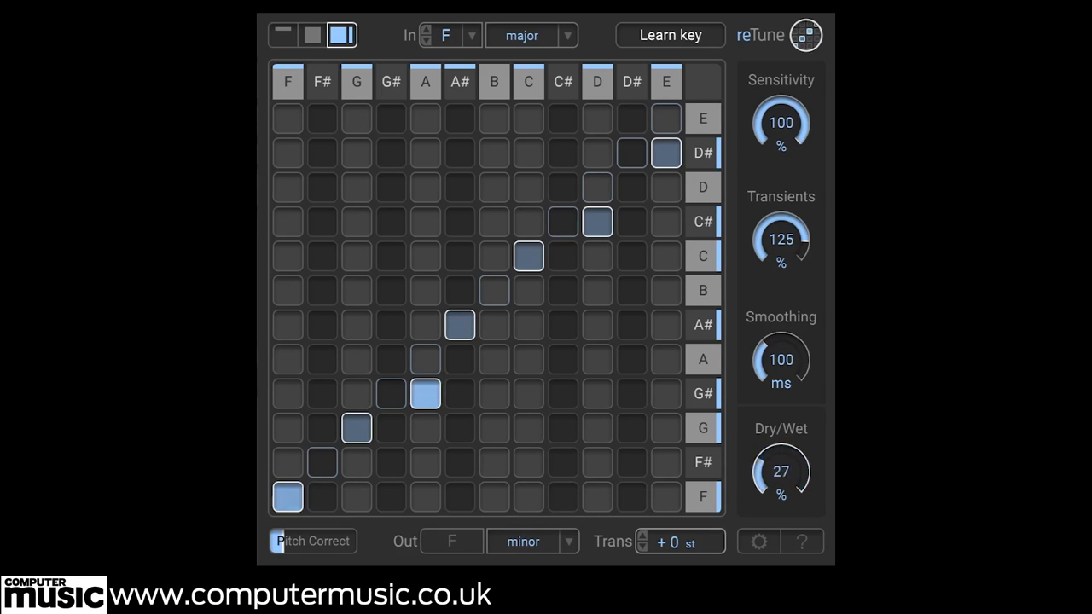
drag(781, 471, 780, 435)
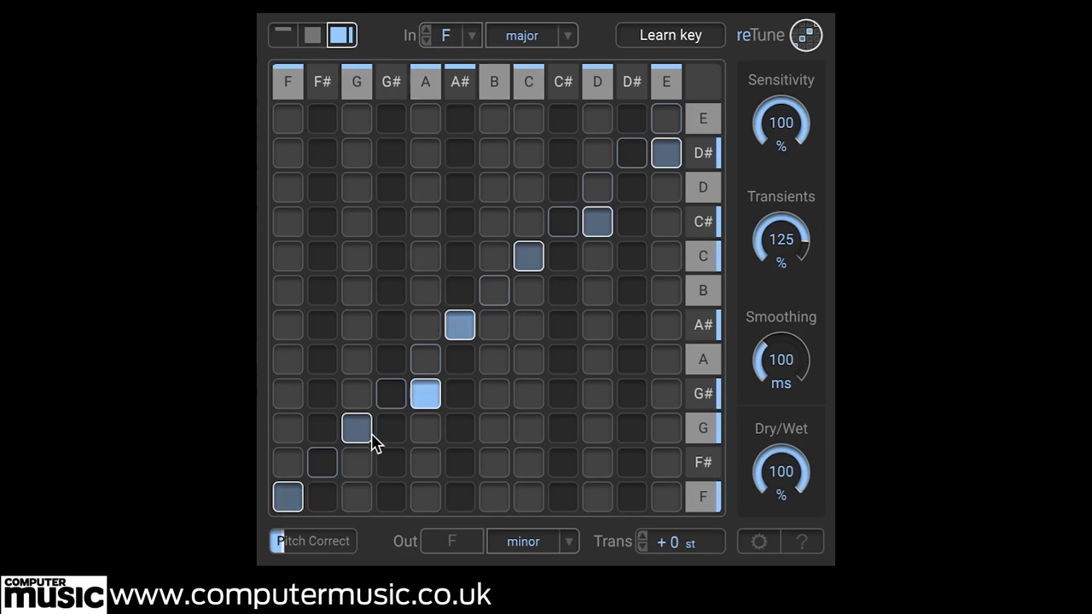
Remap chromatic input notes from F in the grid and set Trans to +2 semitones.
click(531, 35)
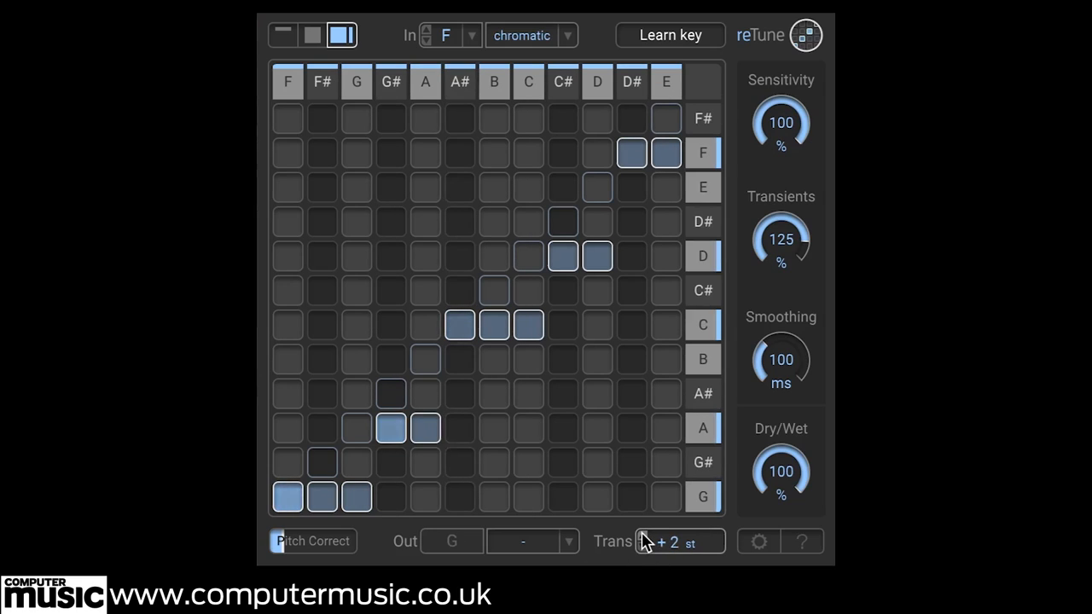
click(459, 82)
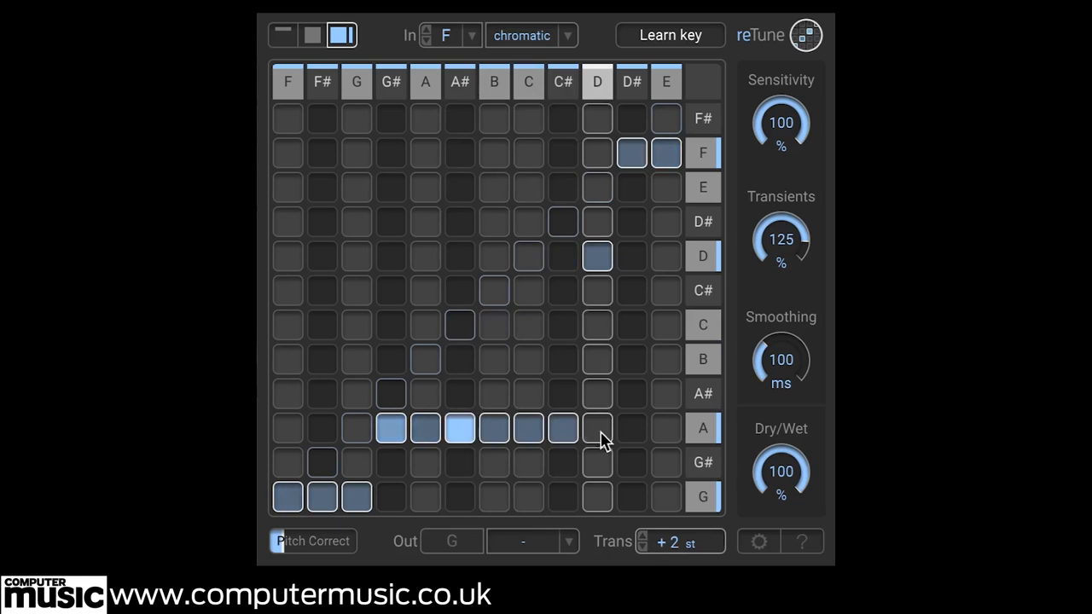
click(531, 35)
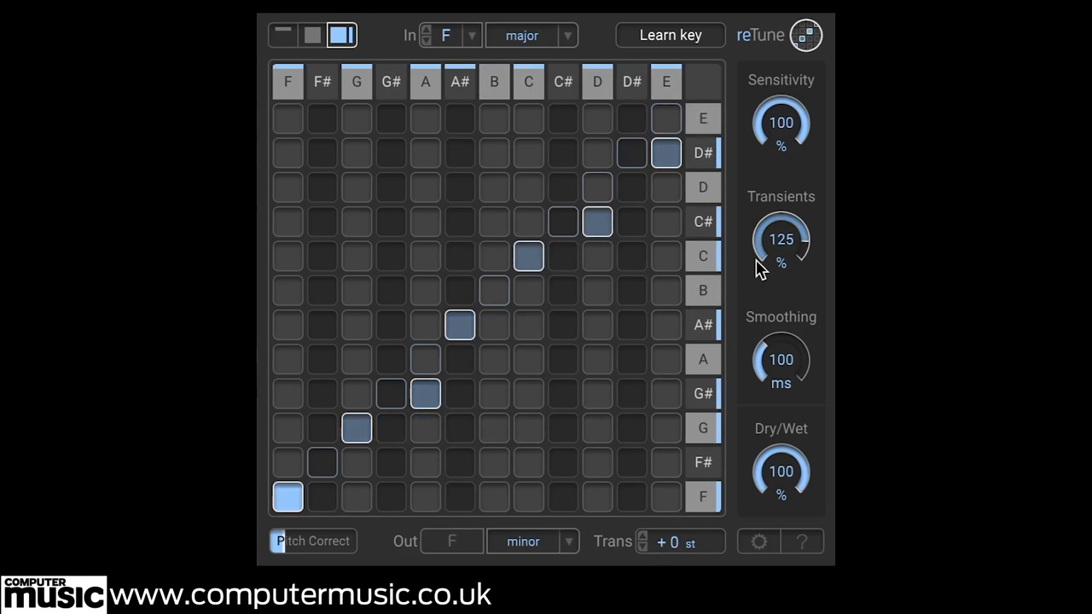
Push Transients to 150% and switch the output scale from F minor to F major.
drag(781, 239, 777, 265)
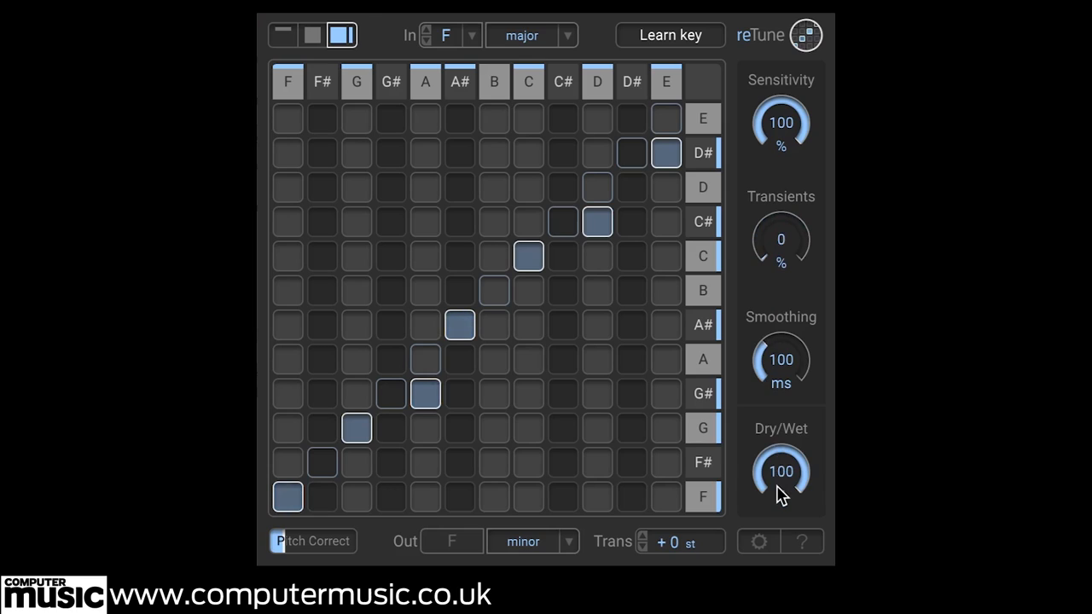
drag(780, 239, 810, 284)
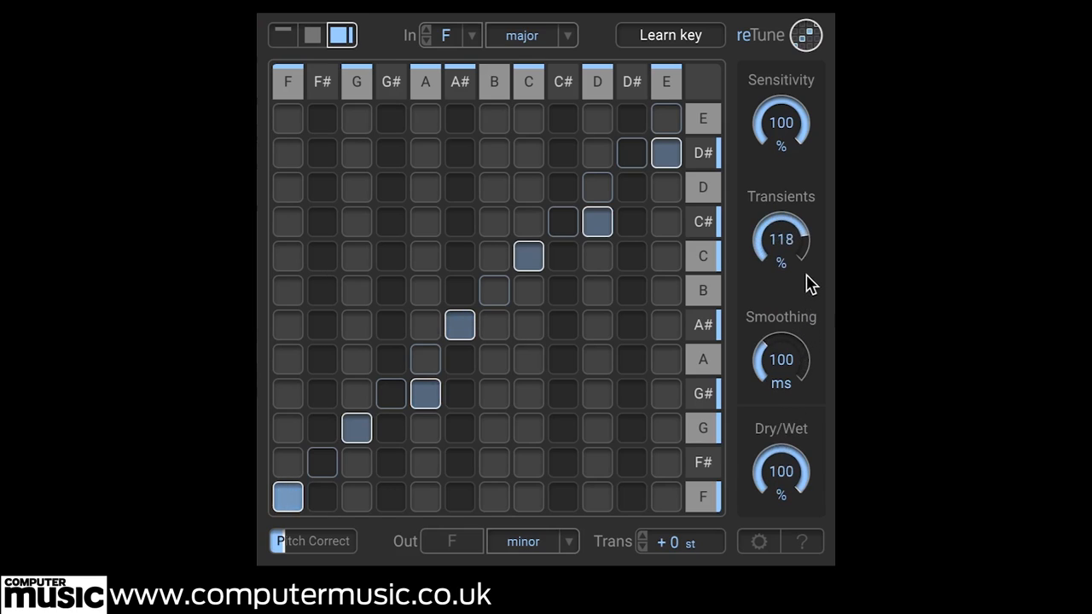
drag(780, 238, 781, 213)
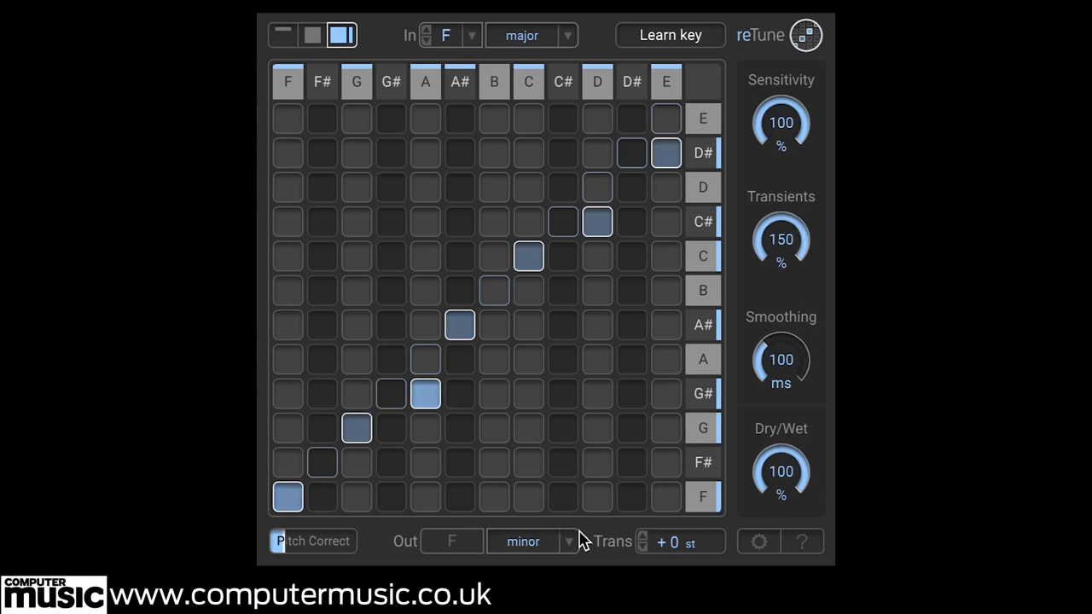
click(523, 540)
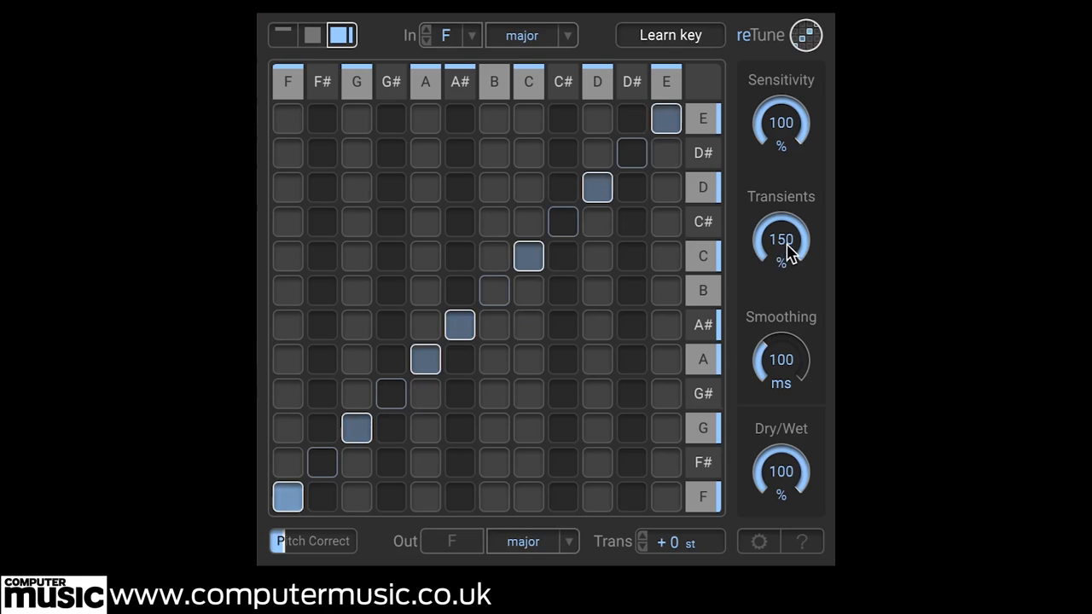
drag(782, 239, 776, 331)
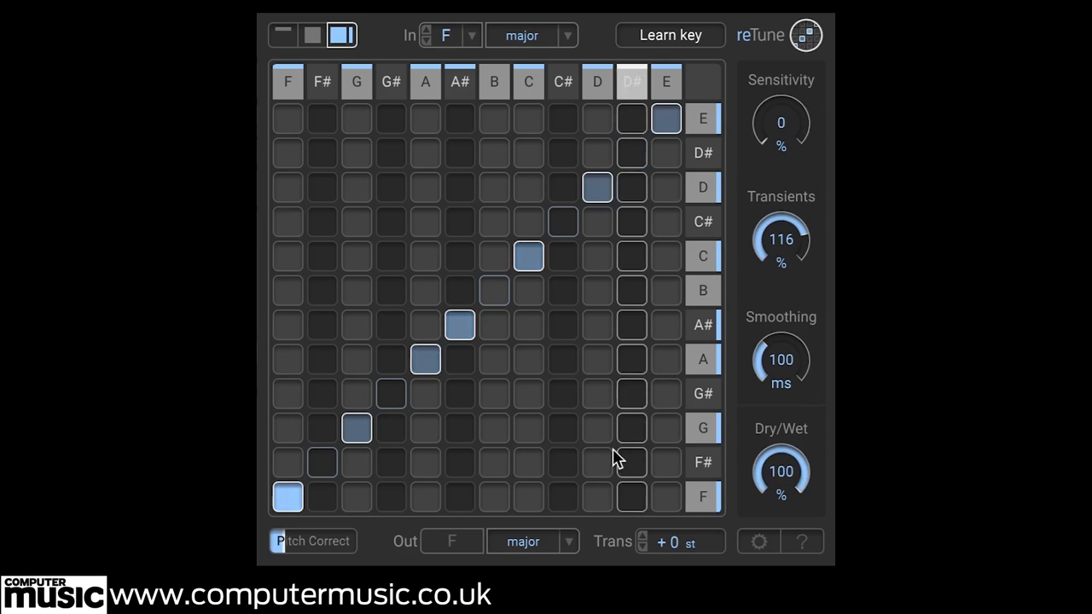
Transpose the output +2 semitones to G minor and raise Sensitivity to 100%.
click(532, 540)
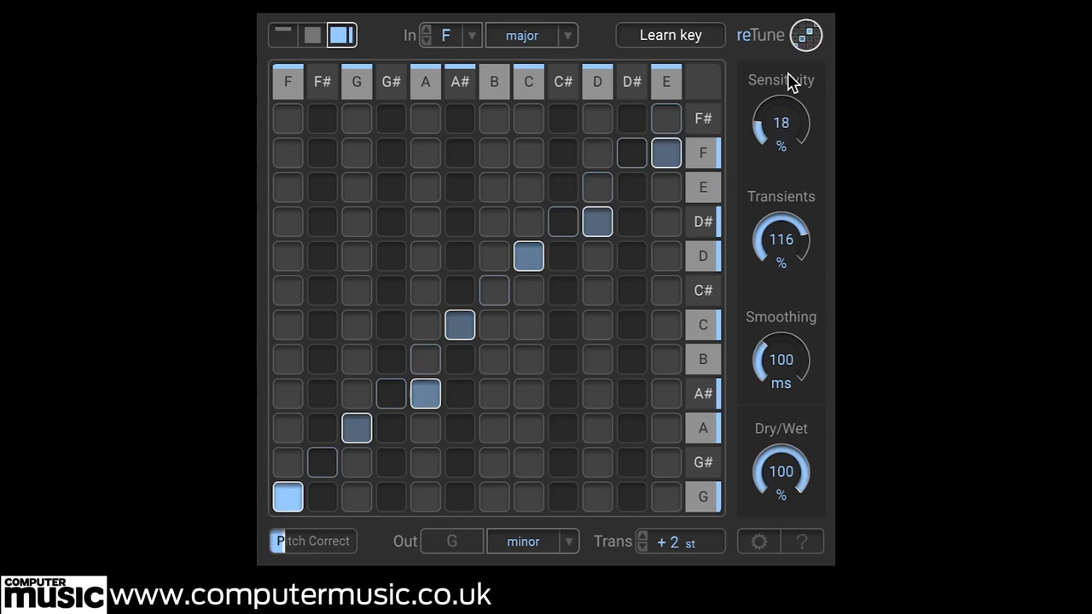
drag(781, 124, 784, 102)
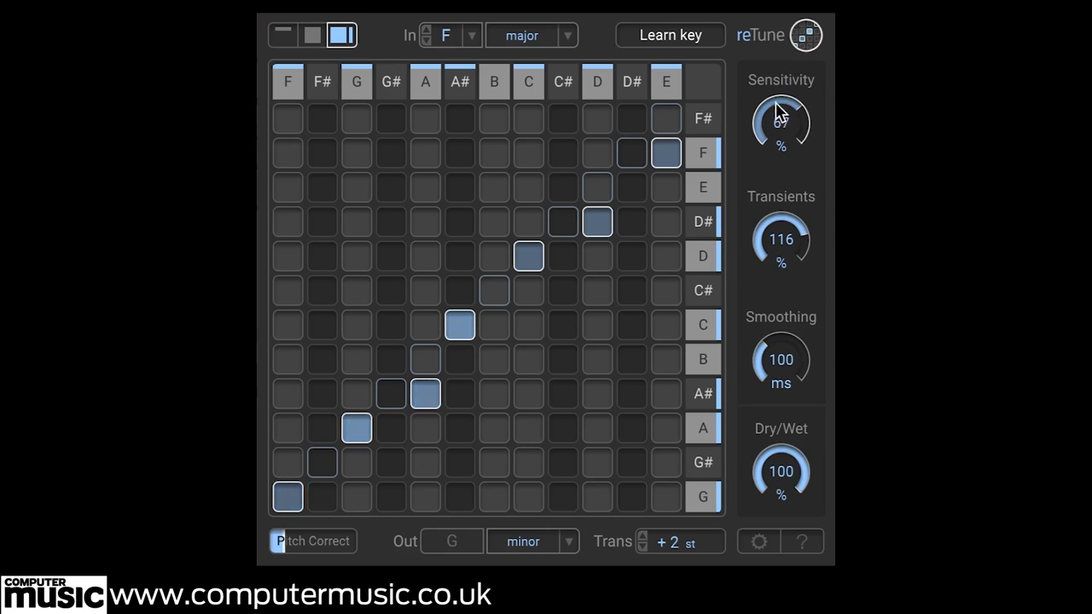
drag(781, 124, 780, 102)
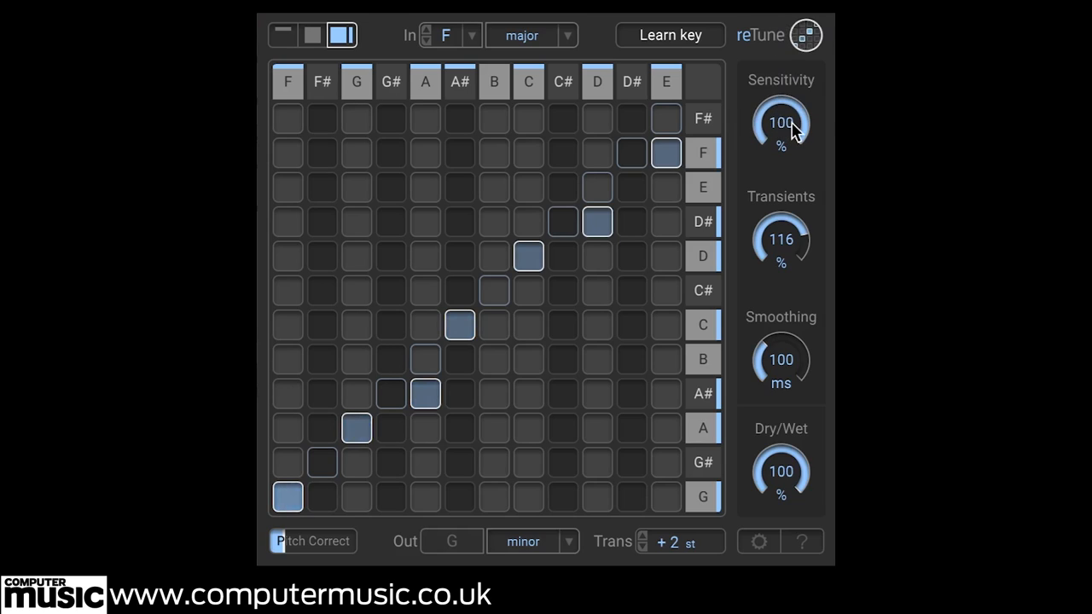
mouse_move(781, 239)
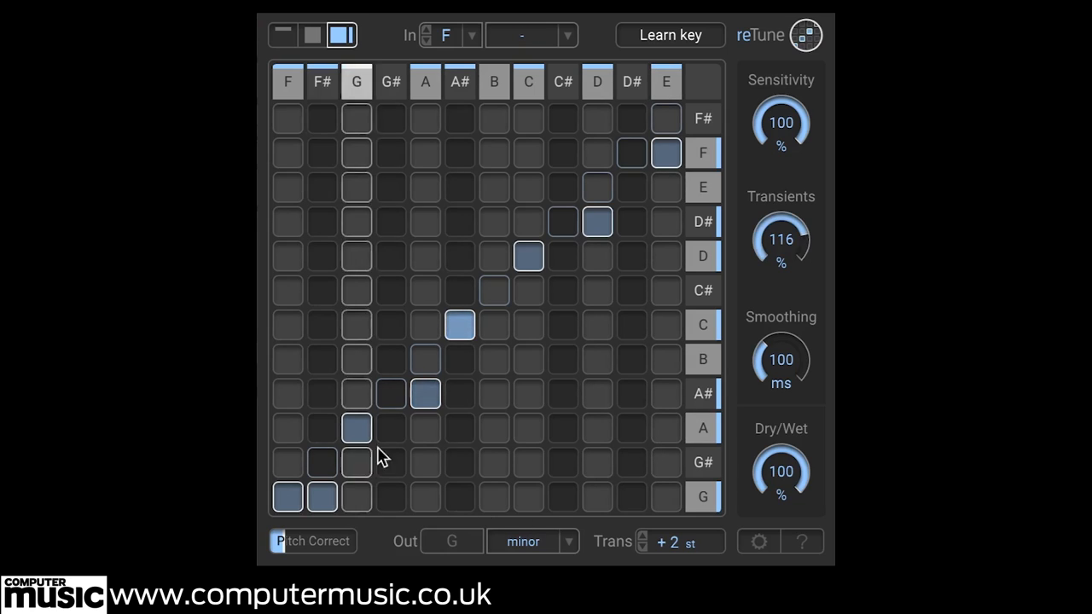
Set the chromatic F input to F minor output and shorten Smoothing to about 62 ms.
click(532, 35)
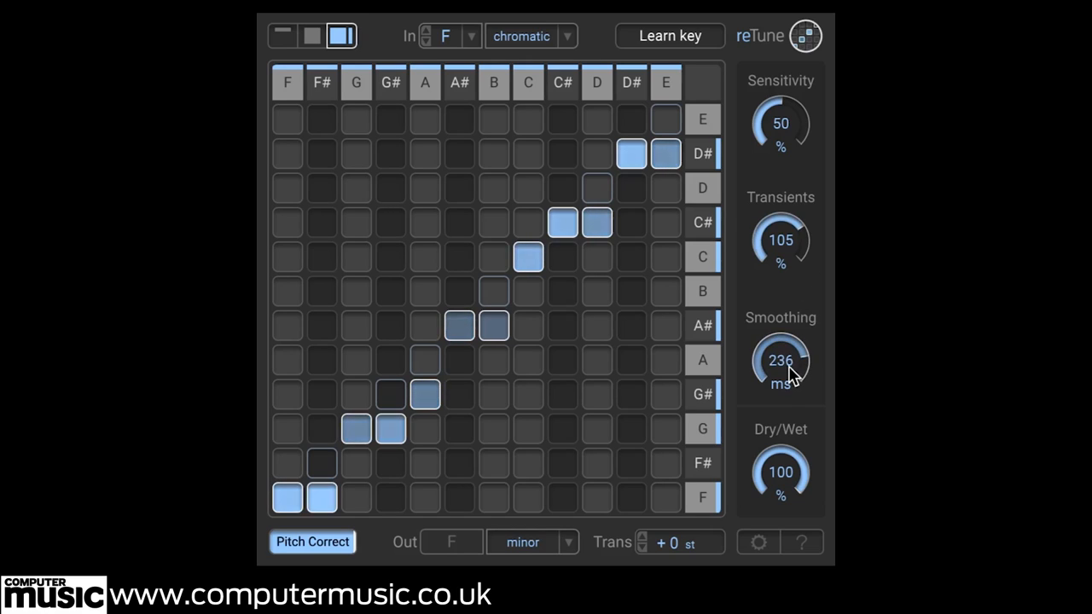
drag(780, 360, 783, 350)
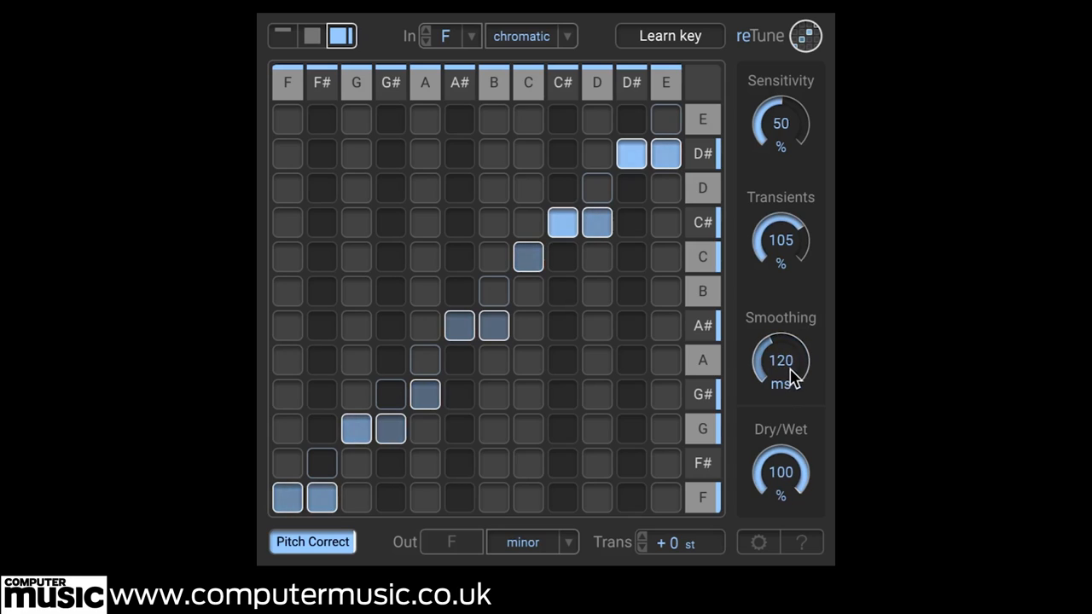
drag(780, 360, 780, 384)
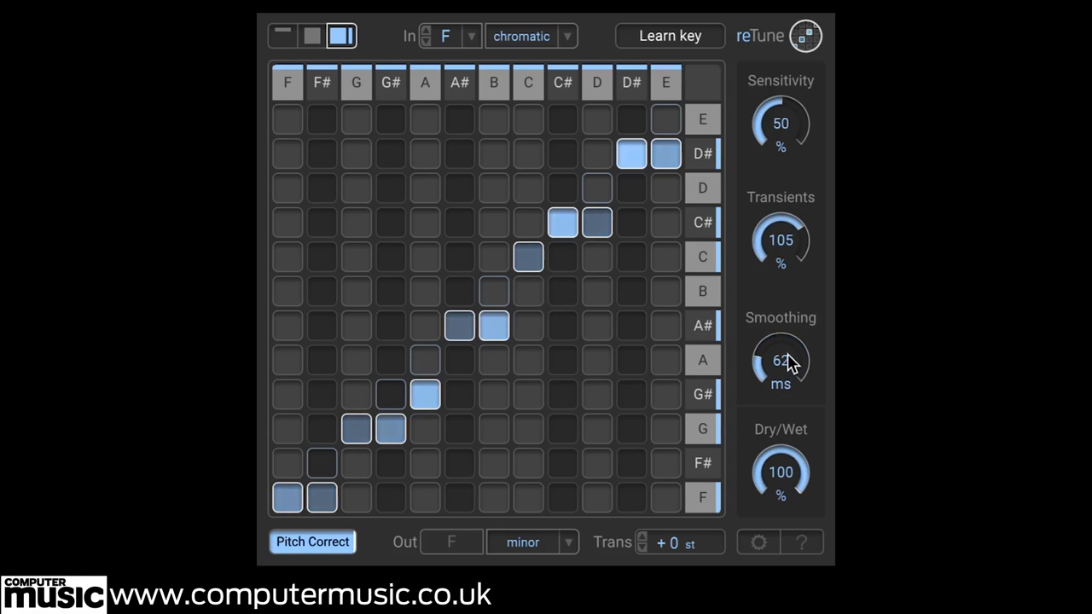
drag(780, 358, 781, 393)
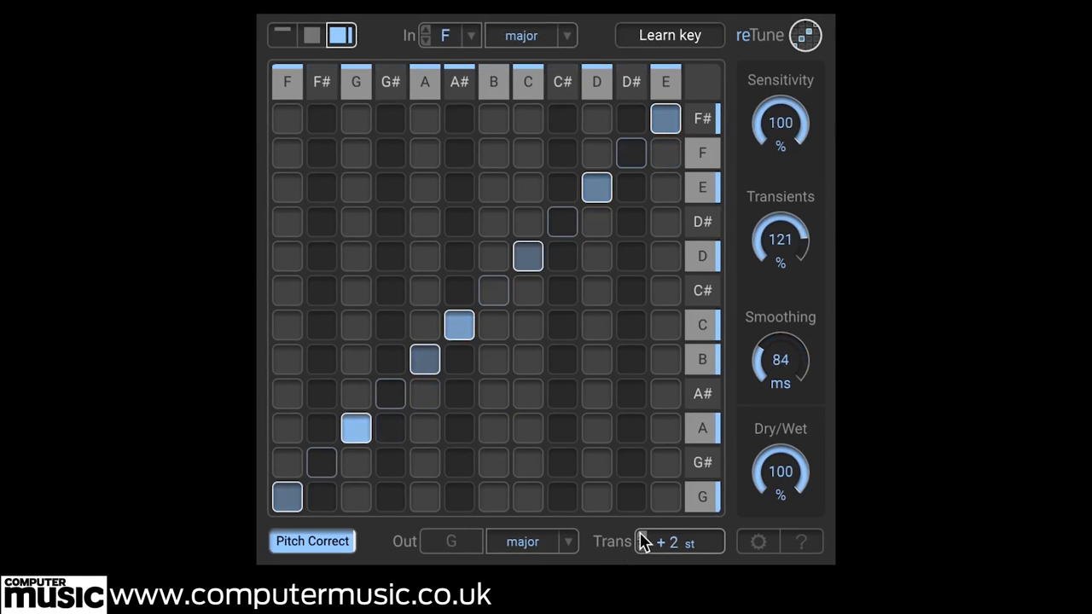
Transpose up to +3 st (G# phrygian) and blend Dry/Wet down to about 7%.
click(674, 542)
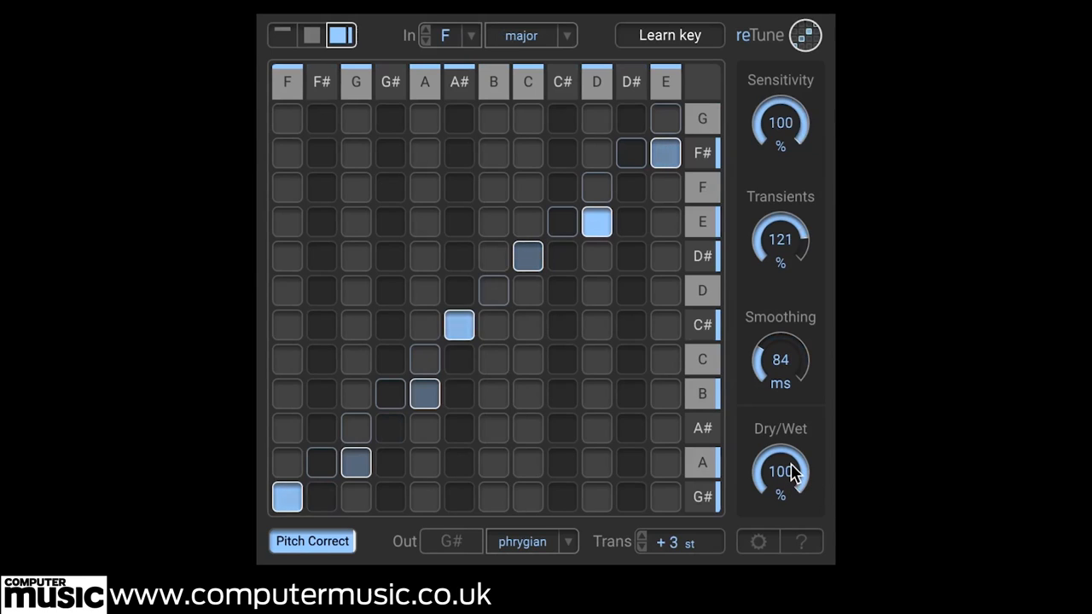
click(312, 540)
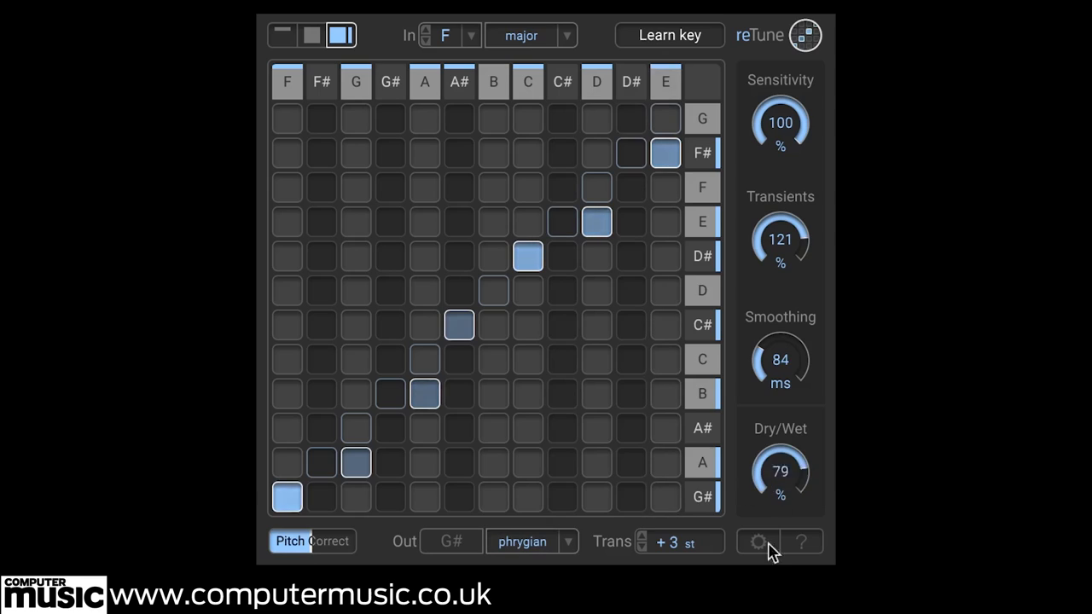
drag(779, 471, 780, 546)
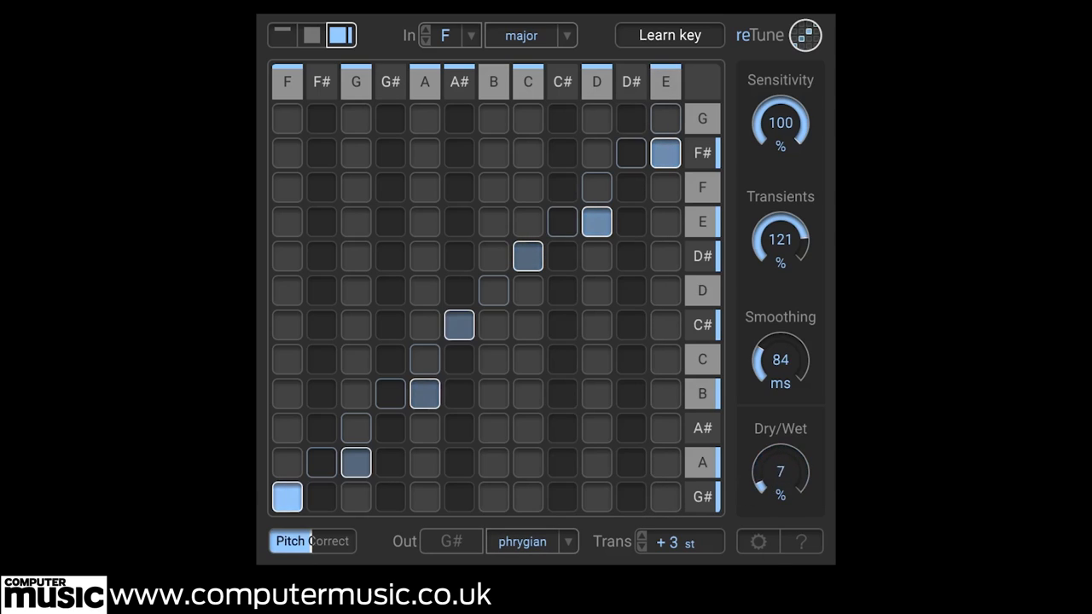
drag(780, 471, 793, 443)
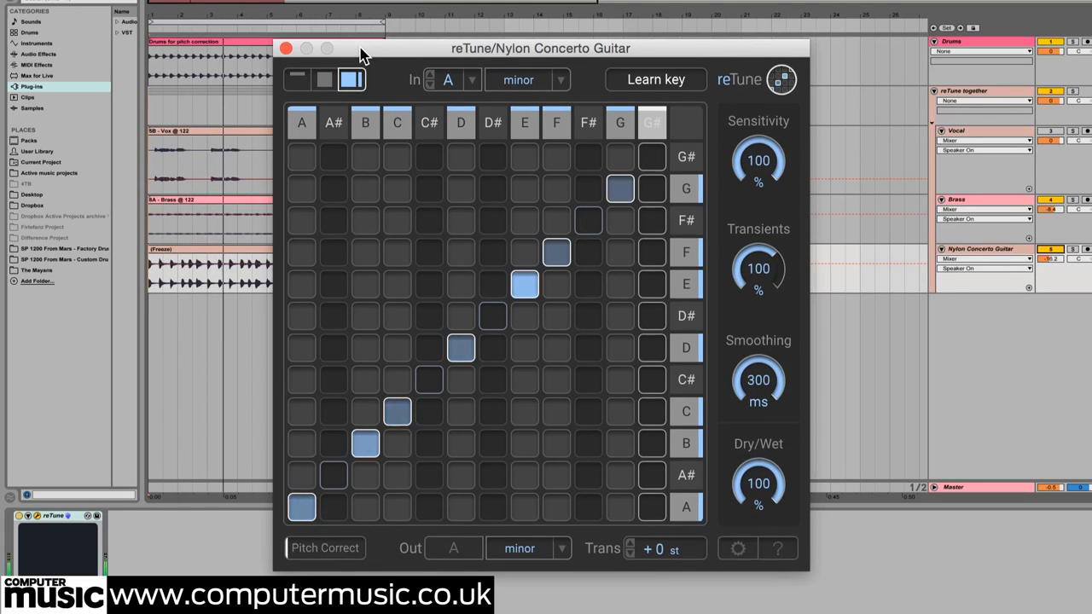
Turn on pitch correction on the guitar's reTune and bring transients down to 0.
click(448, 80)
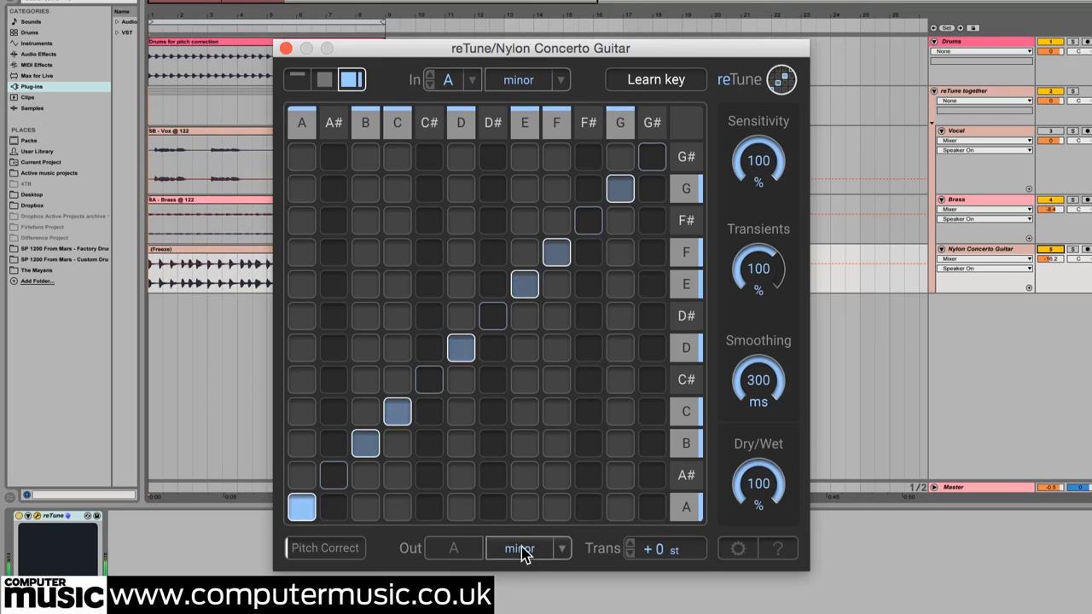
click(519, 549)
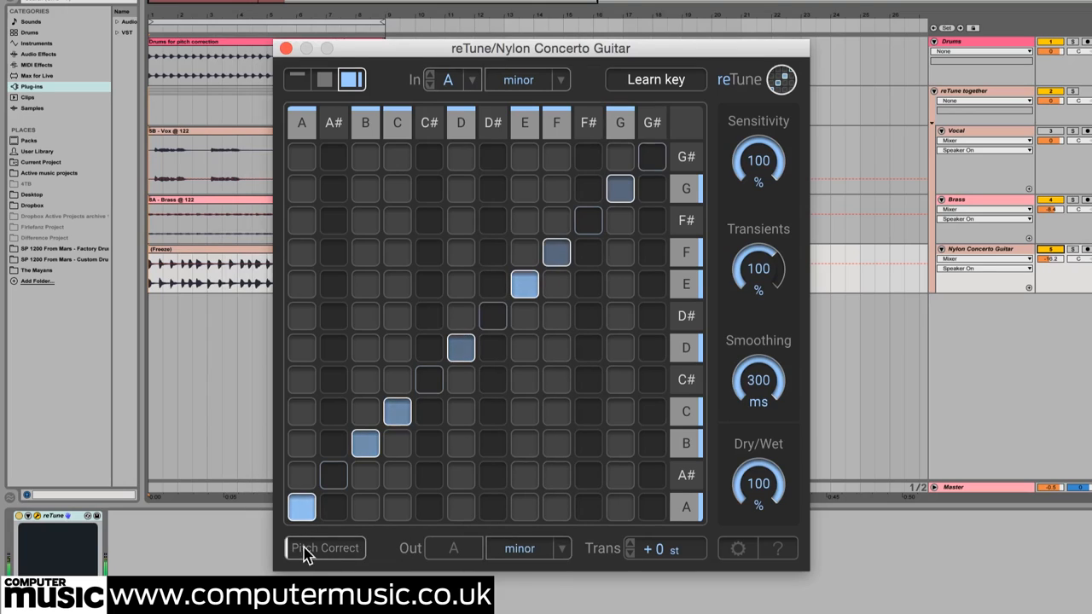
click(324, 547)
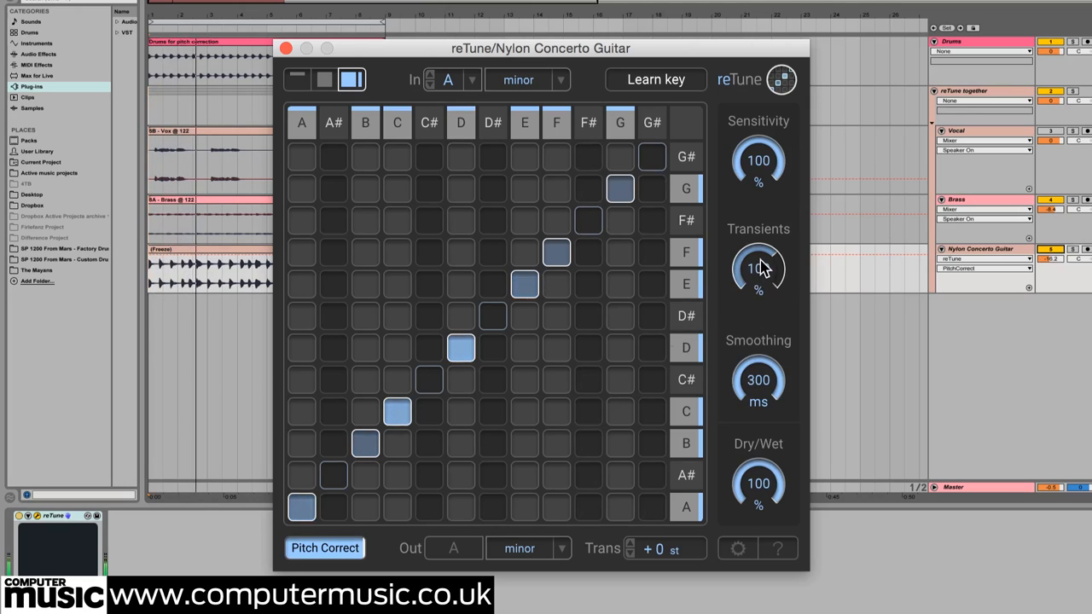
drag(758, 269, 758, 337)
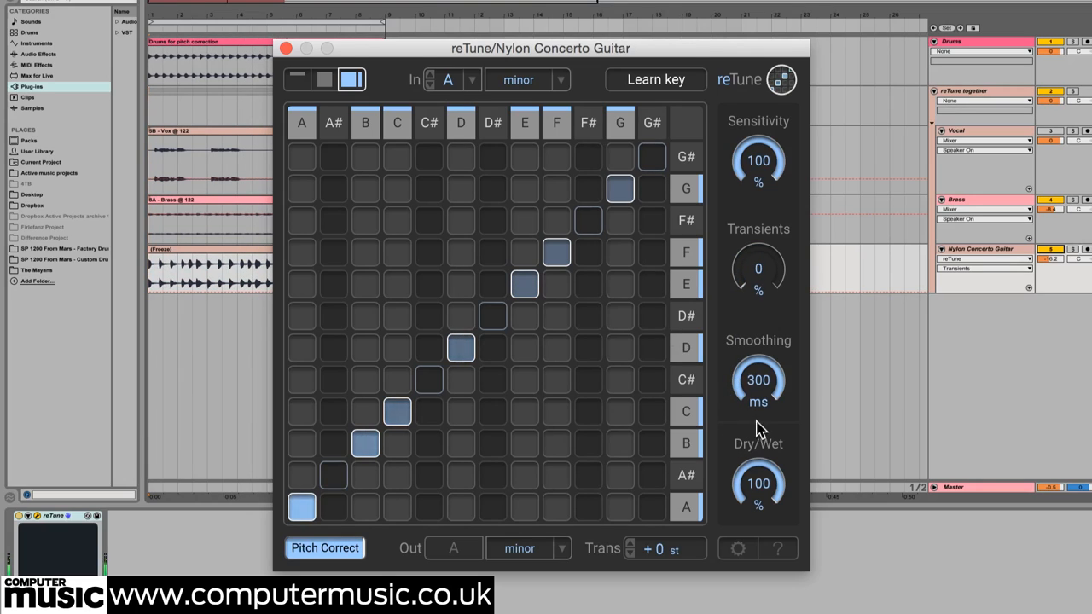
Set smoothing to 70 ms and the dry/wet mix to 35%.
drag(759, 381, 727, 489)
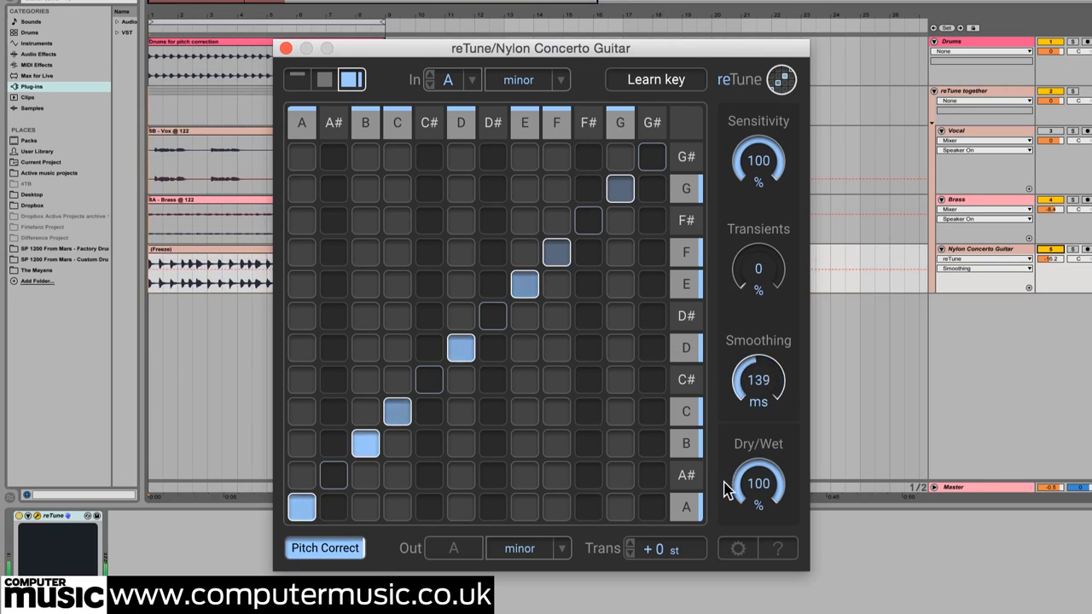
drag(757, 380, 746, 422)
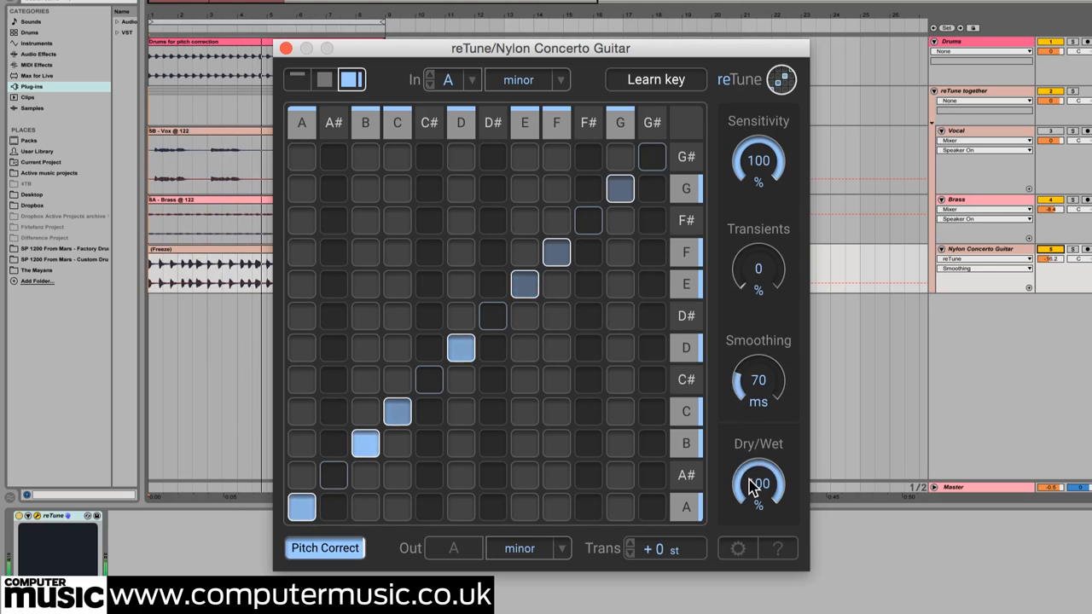
drag(758, 484, 771, 529)
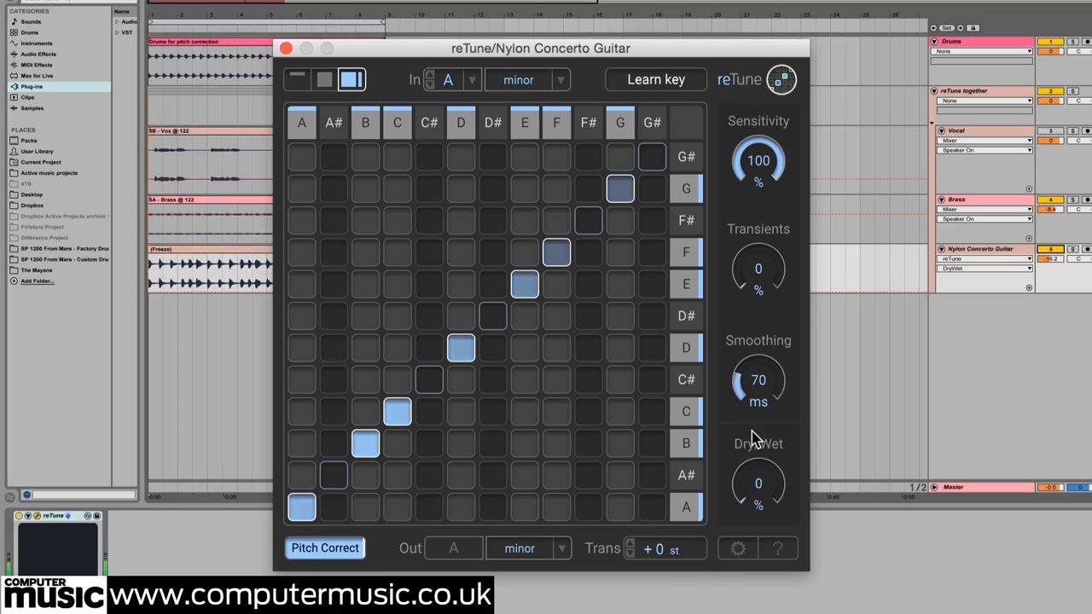
drag(758, 483, 758, 461)
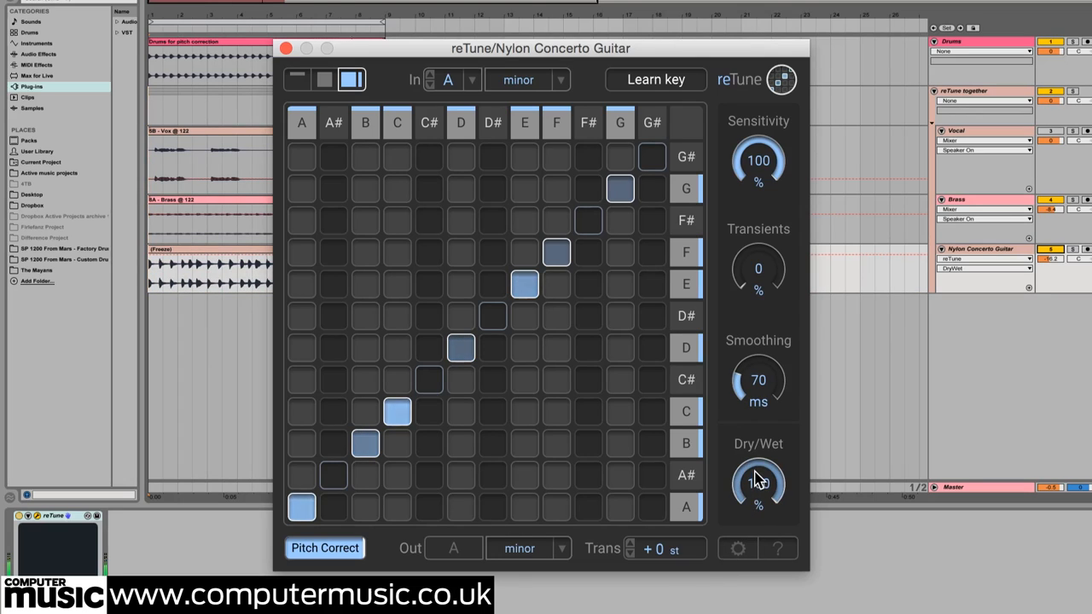
drag(759, 482, 759, 511)
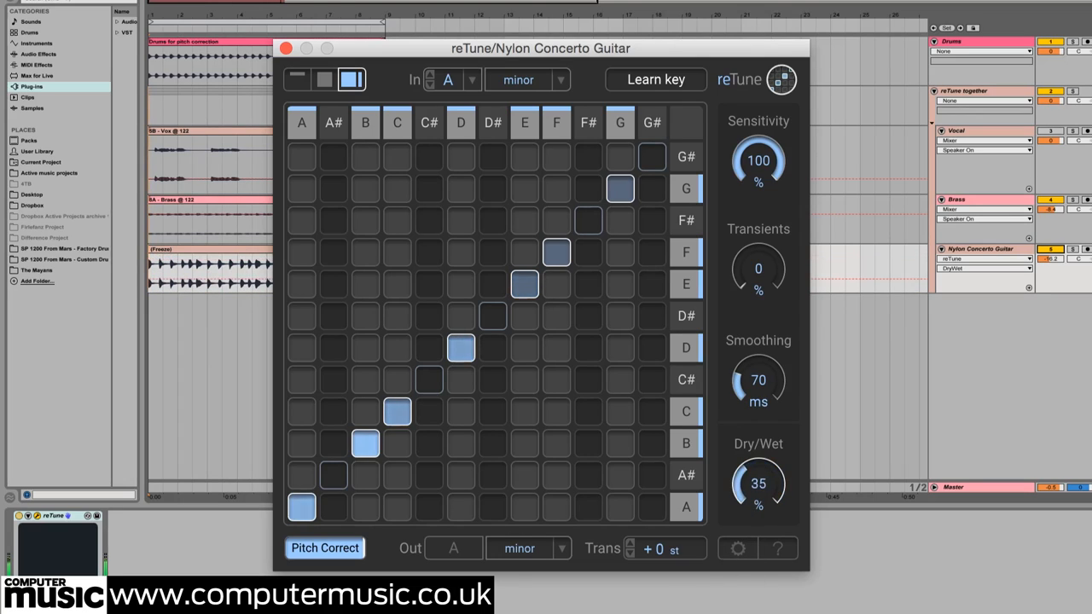
drag(758, 478, 753, 525)
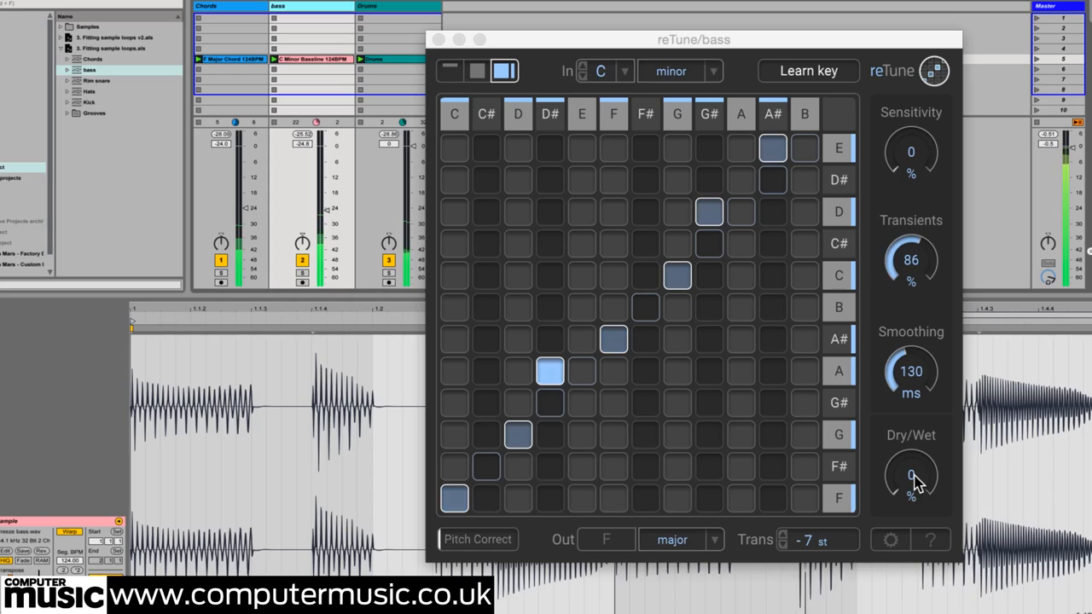
Raise the bass reTune's dry/wet mix back to 100% wet.
drag(911, 477, 911, 452)
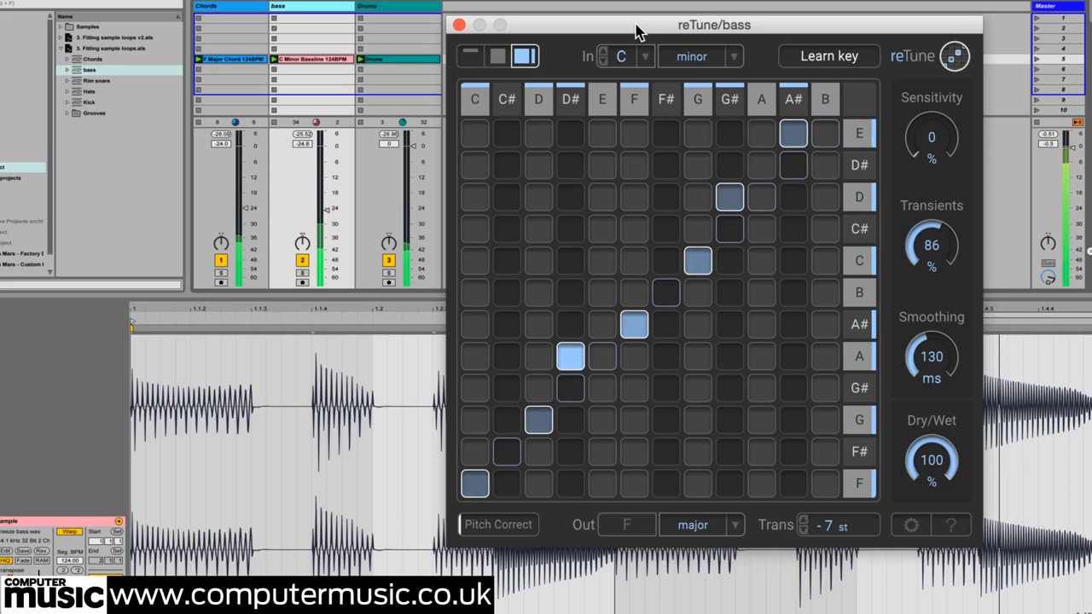
click(230, 6)
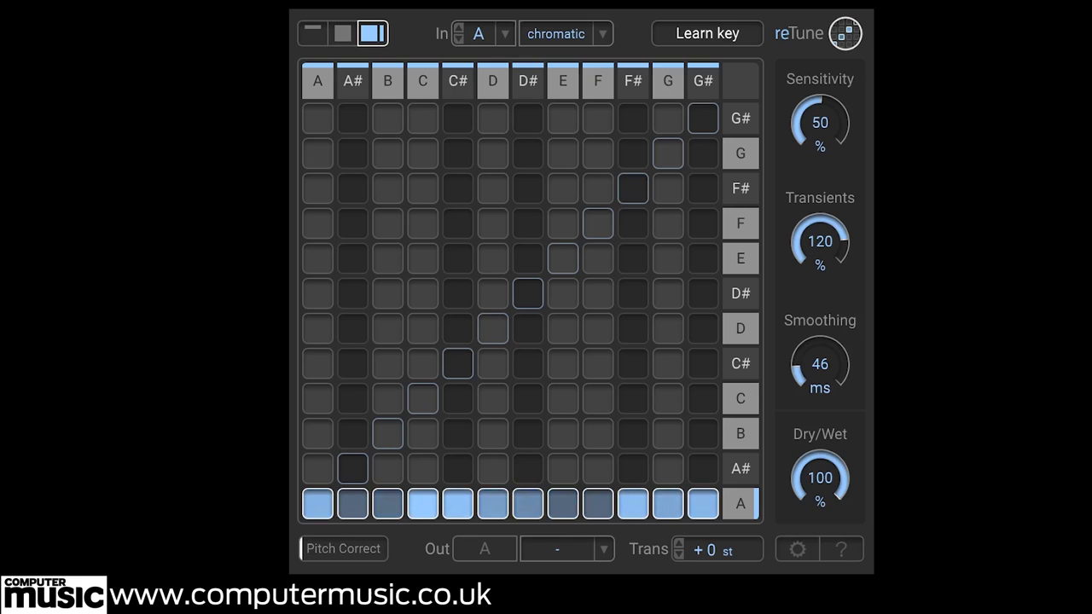
Set Trans to -4 st so chromatic A input maps down to F.
drag(705, 549, 704, 580)
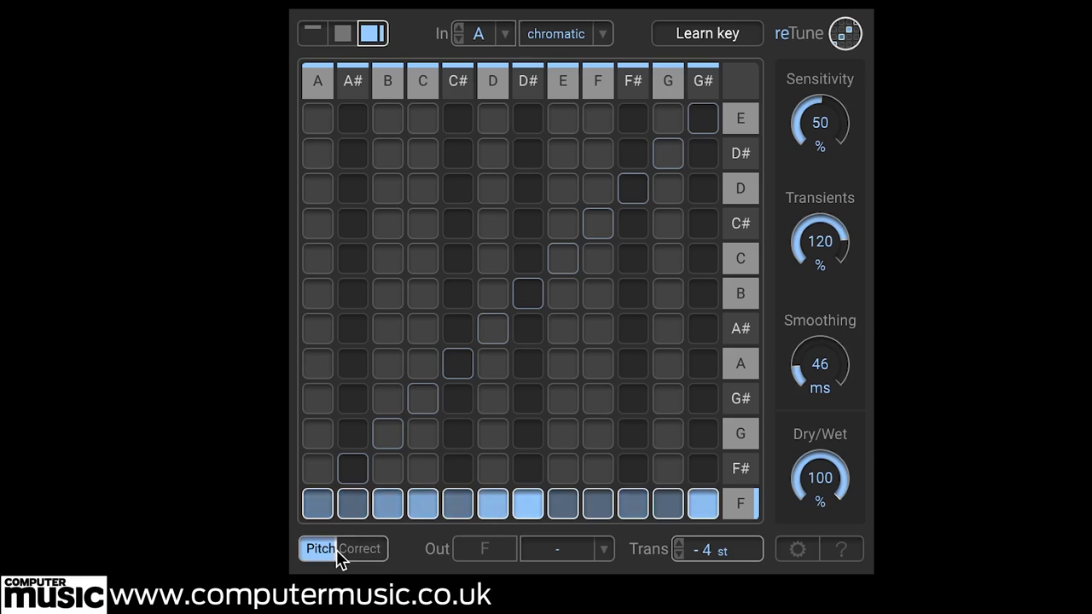
mouse_move(663, 556)
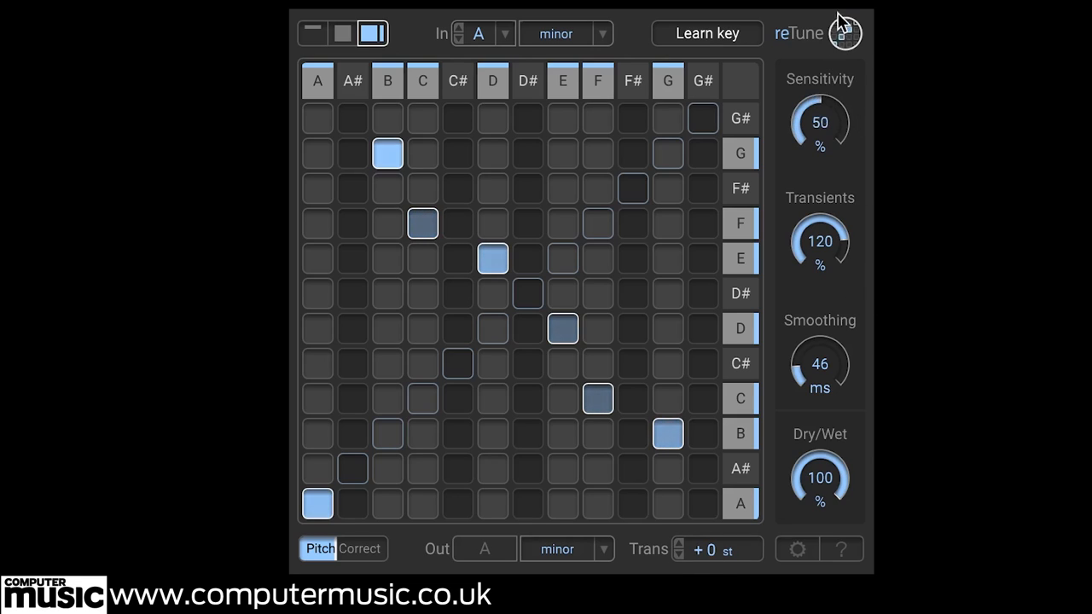
Raise sensitivity to 72%, cut smoothing to 9 ms, and start a custom note map remapping G#.
drag(818, 122, 818, 128)
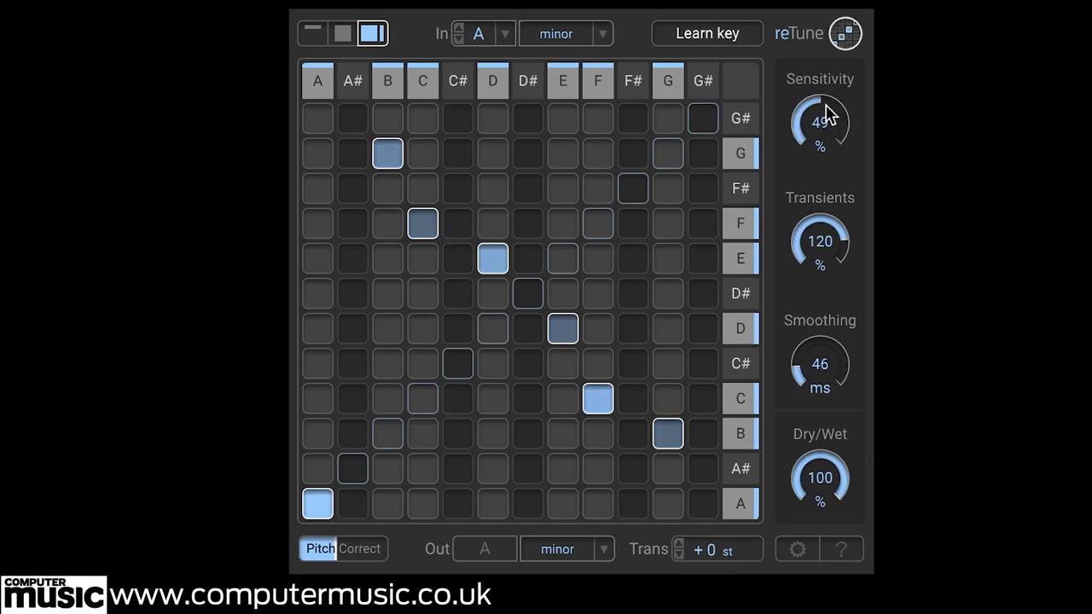
drag(818, 121, 827, 103)
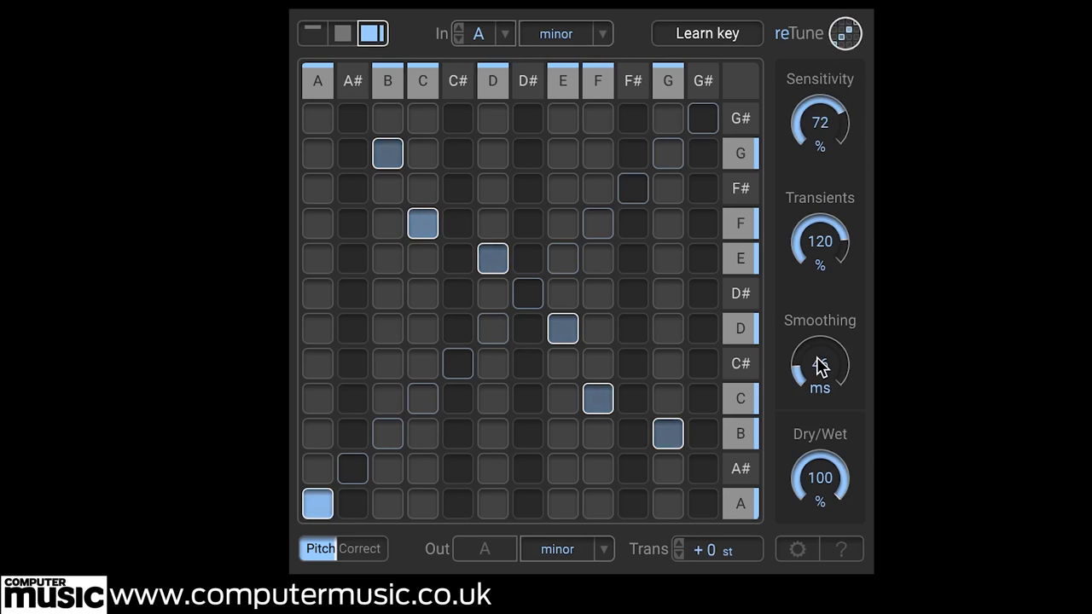
drag(819, 366, 832, 388)
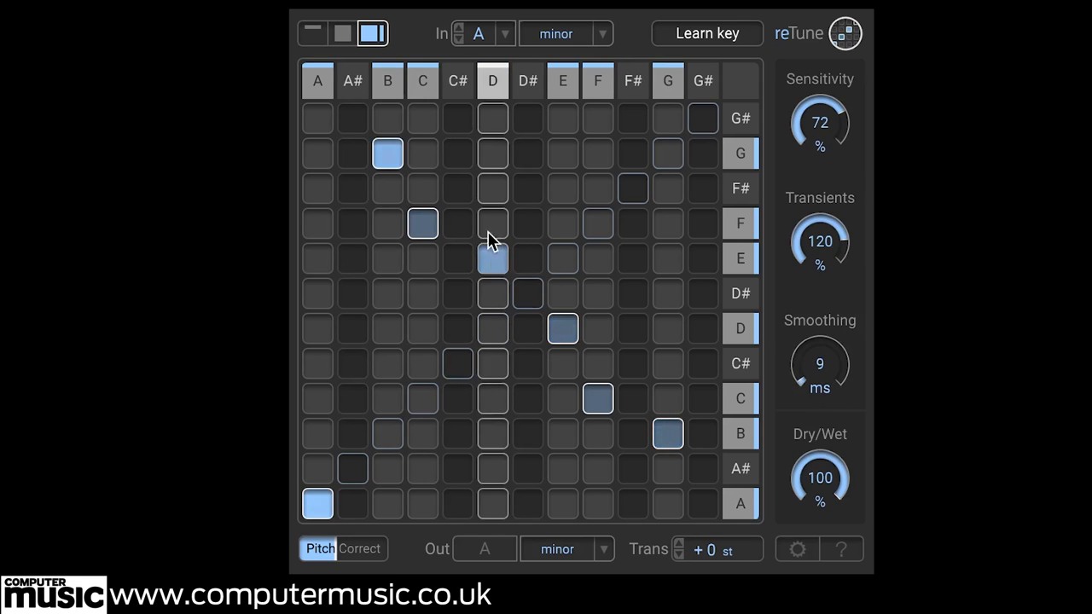
click(563, 33)
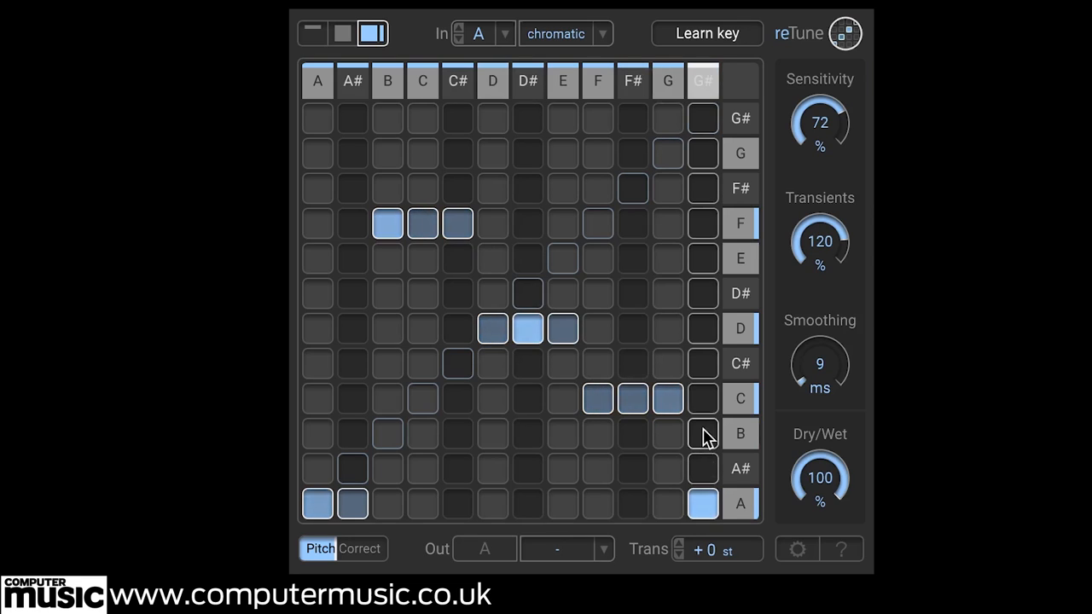
click(702, 433)
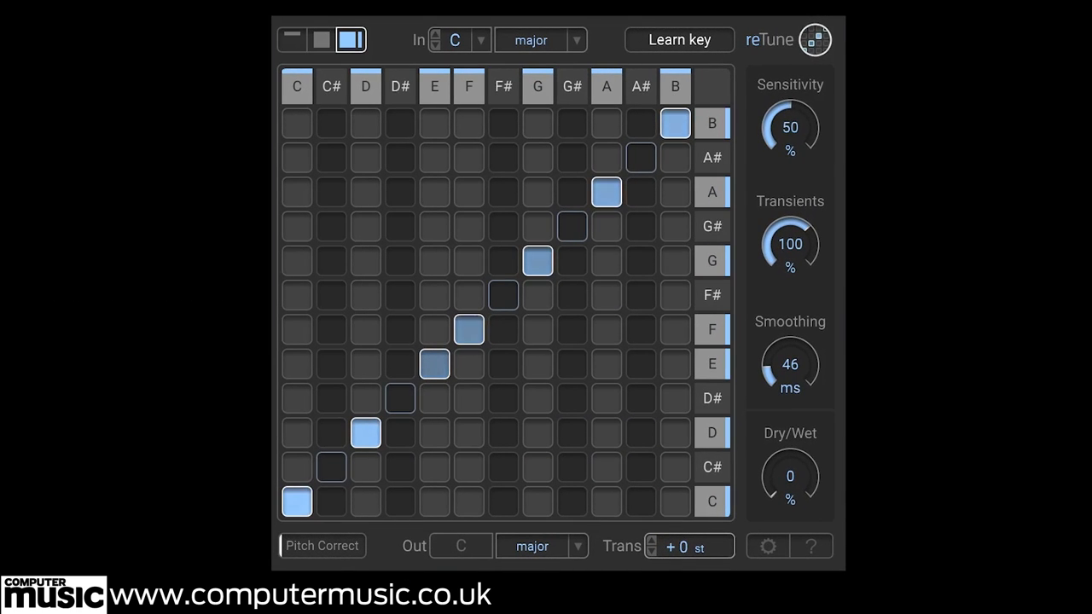
mouse_move(503, 456)
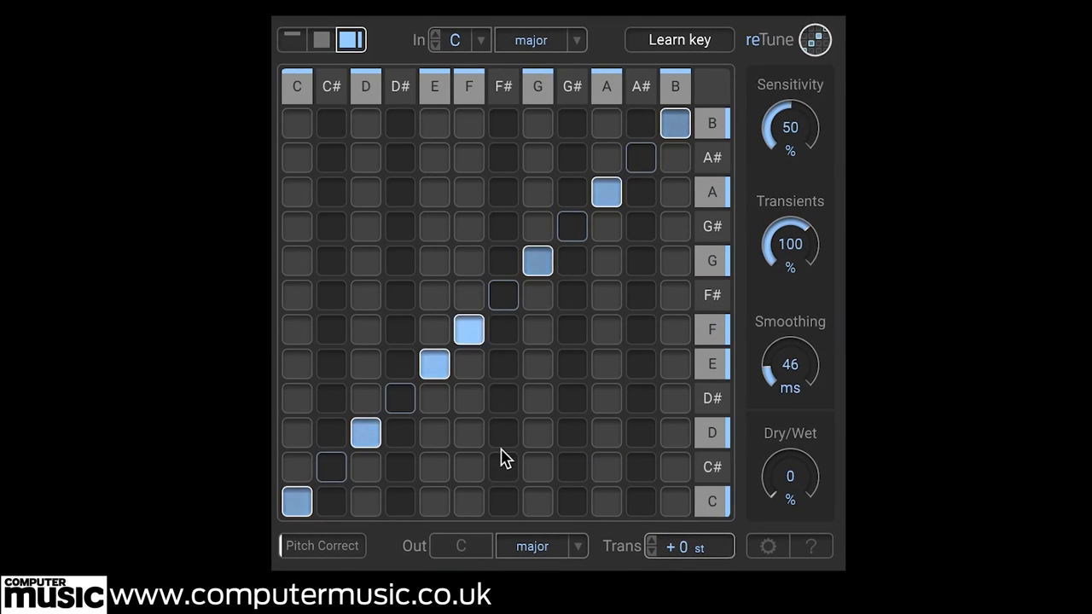
Lower the dry/wet mix step by step to about 25% wet.
click(541, 546)
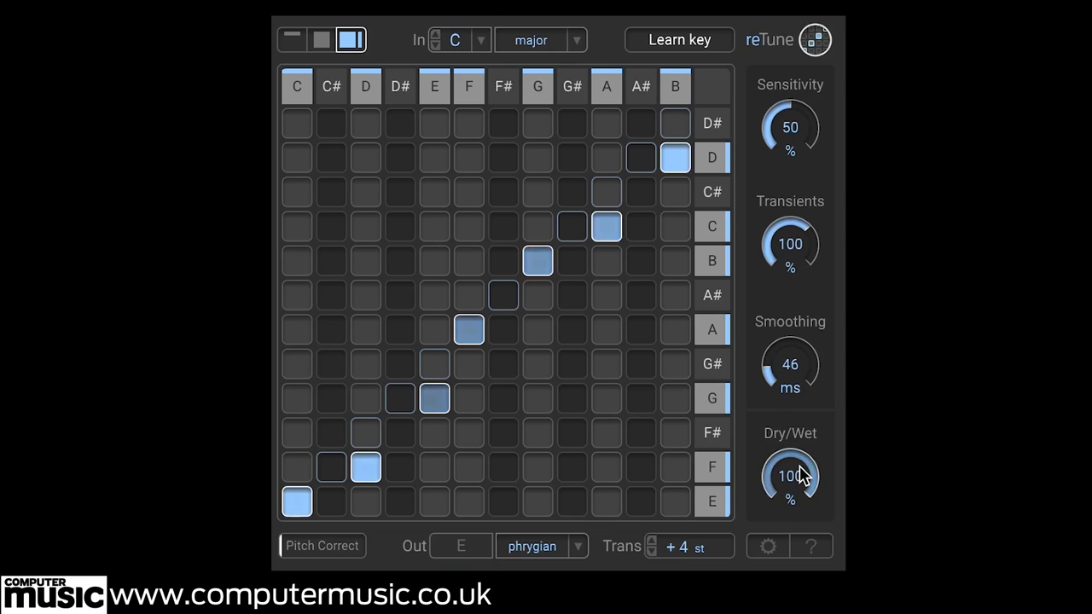
drag(789, 461, 789, 512)
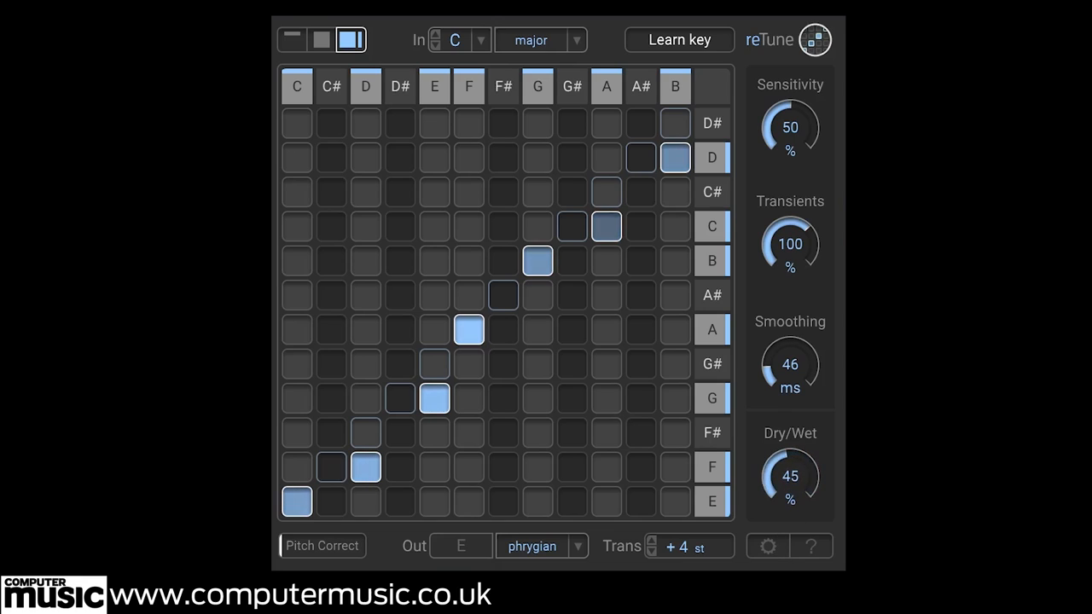
drag(789, 476, 789, 467)
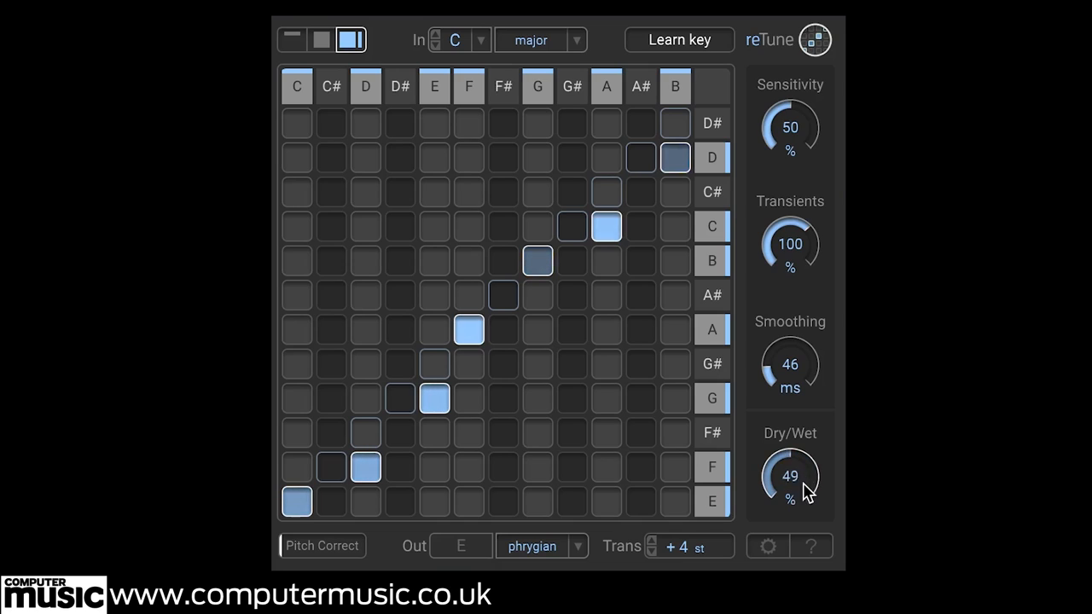
drag(789, 476, 795, 525)
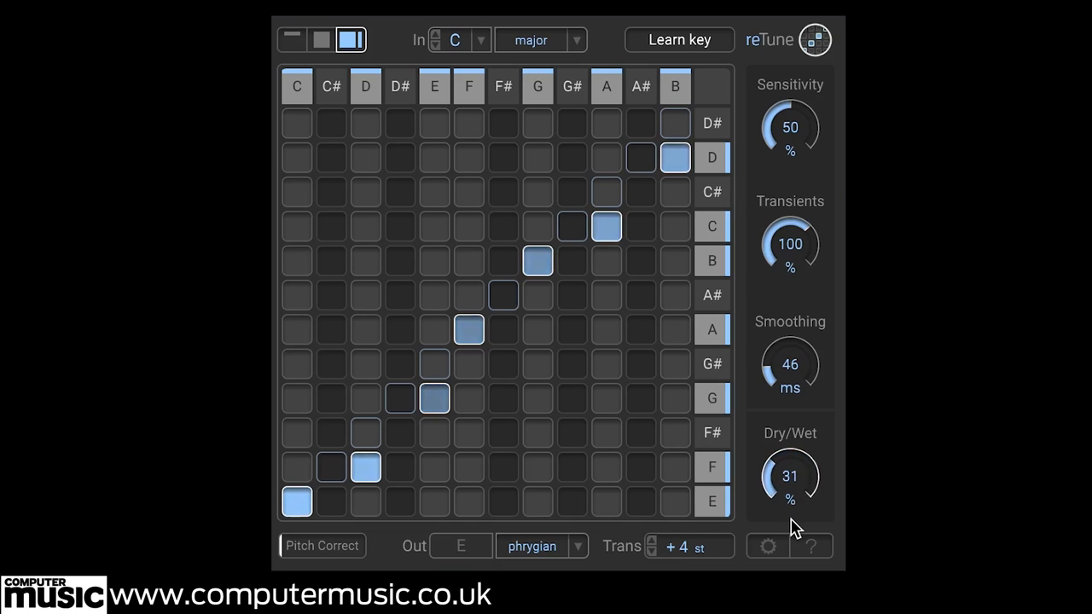
drag(789, 473, 797, 491)
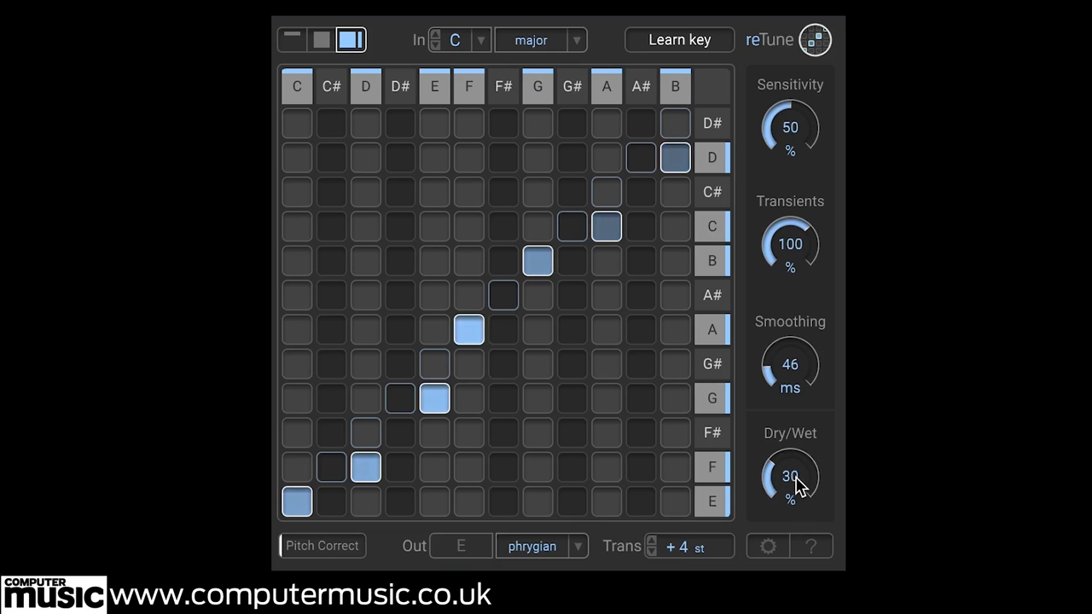
drag(789, 363, 808, 332)
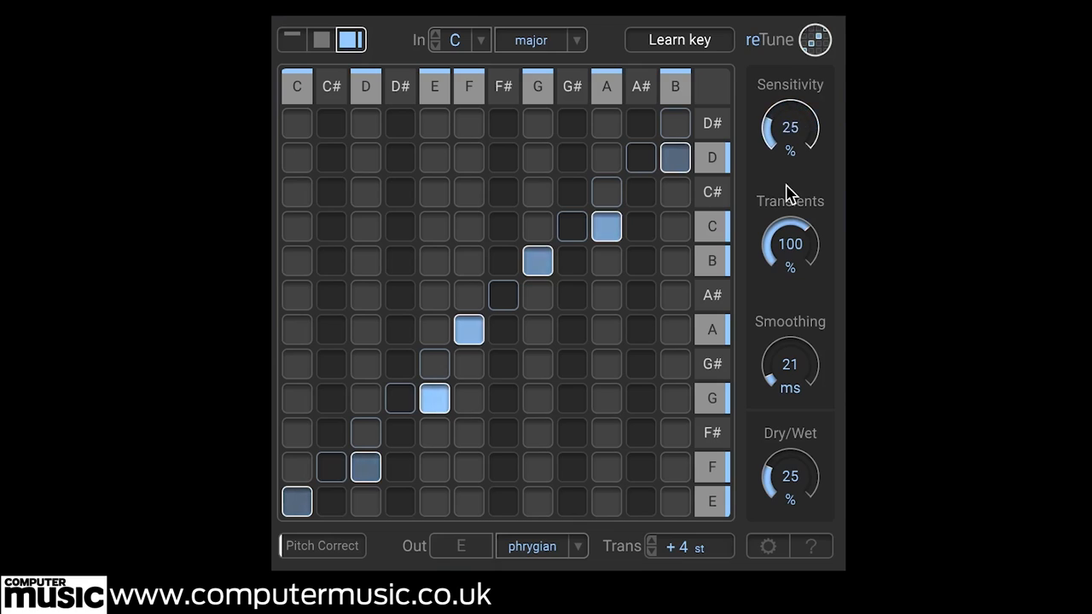
Tweak the pitch detection sensitivity up and down.
drag(790, 128, 789, 85)
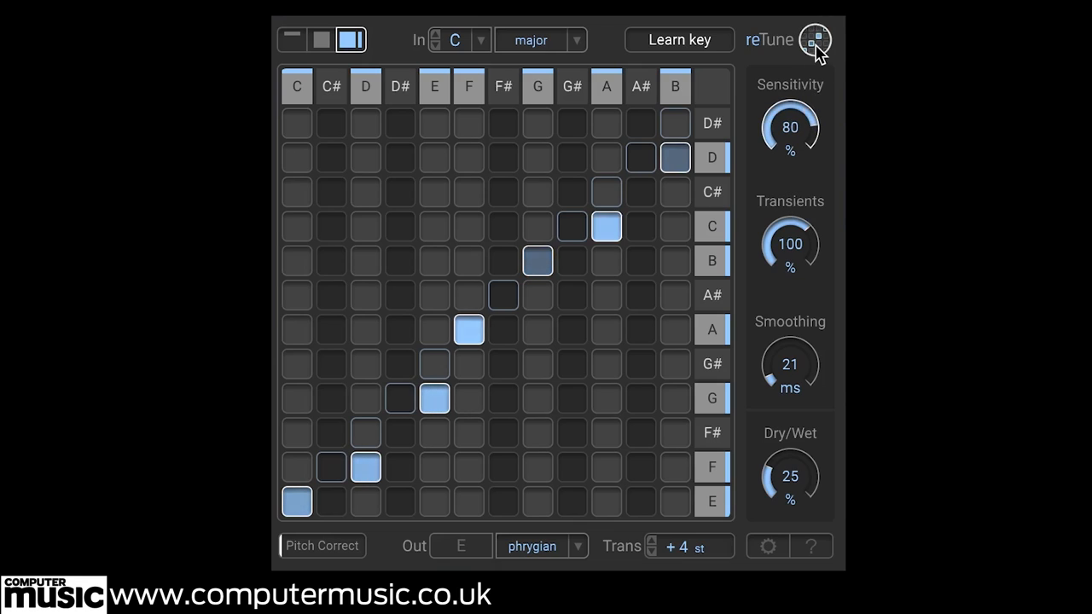
drag(789, 126, 789, 171)
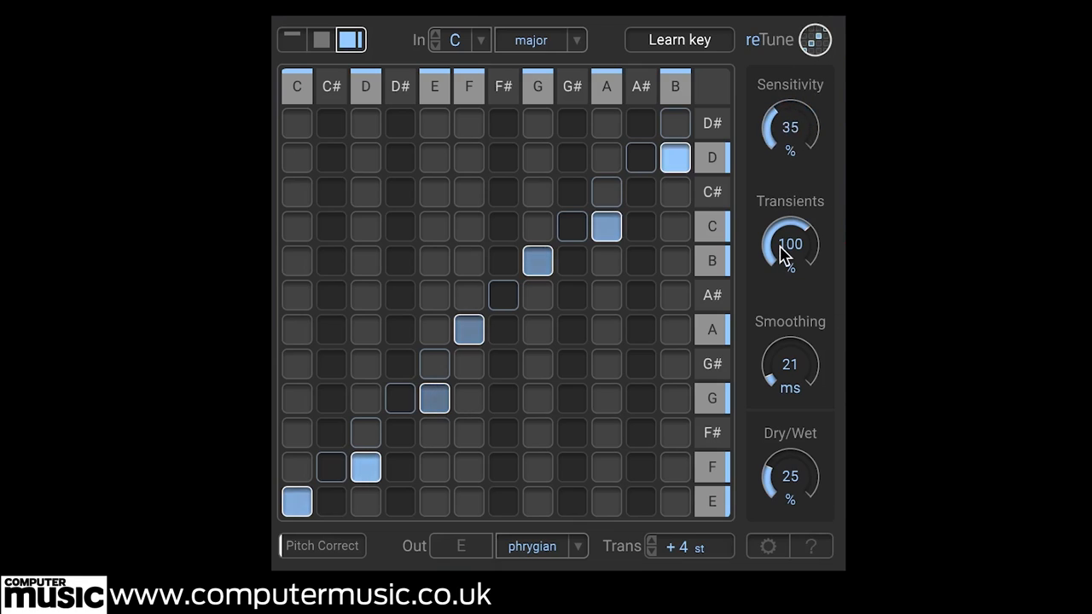
click(571, 86)
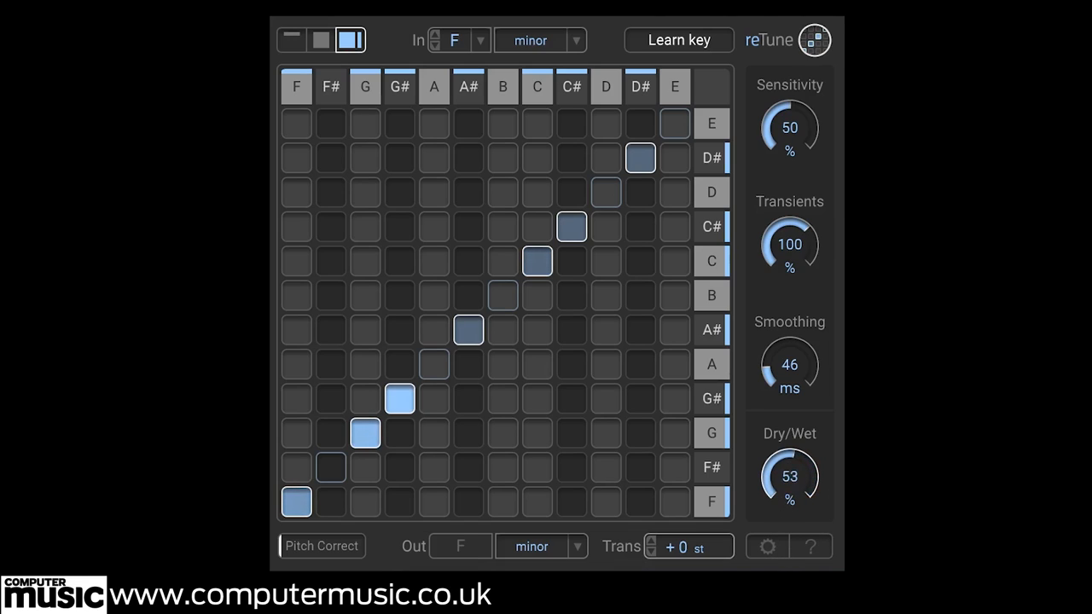
Transpose up 7 semitones to C minor and mix the harmony at 63% wet.
click(653, 546)
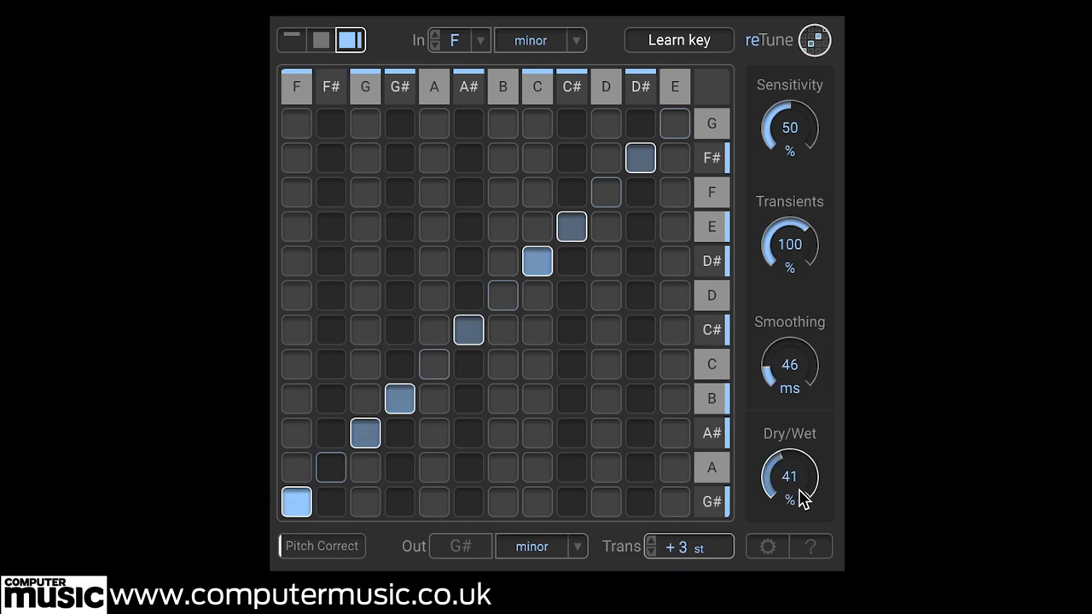
drag(789, 475, 789, 465)
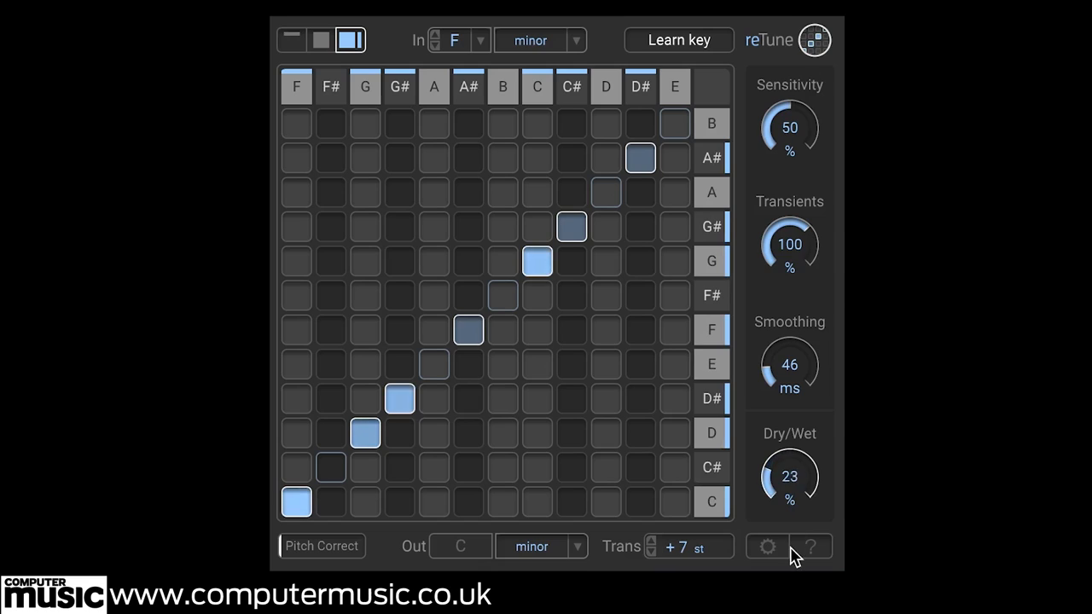
drag(789, 476, 819, 443)
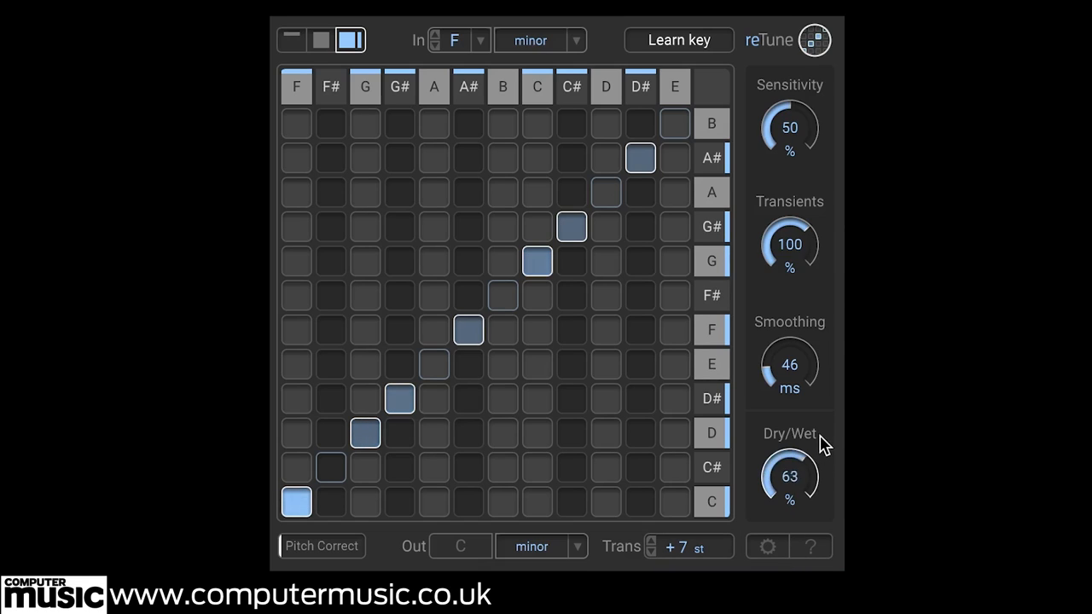
drag(789, 476, 811, 435)
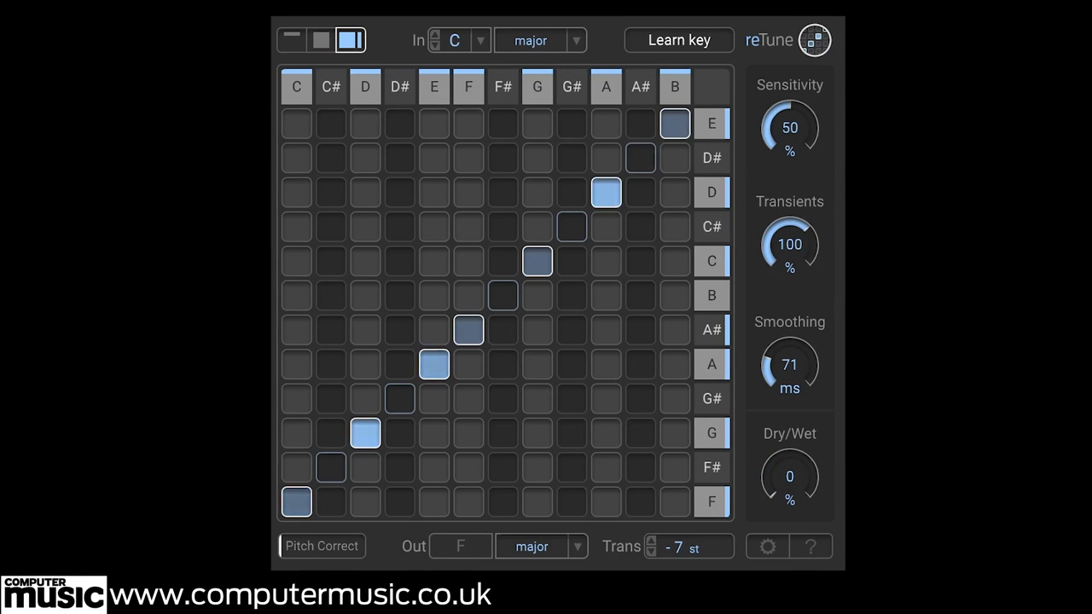
Rebalance the shifted layer's dry/wet level, then raise transients to 150%.
drag(789, 476, 789, 443)
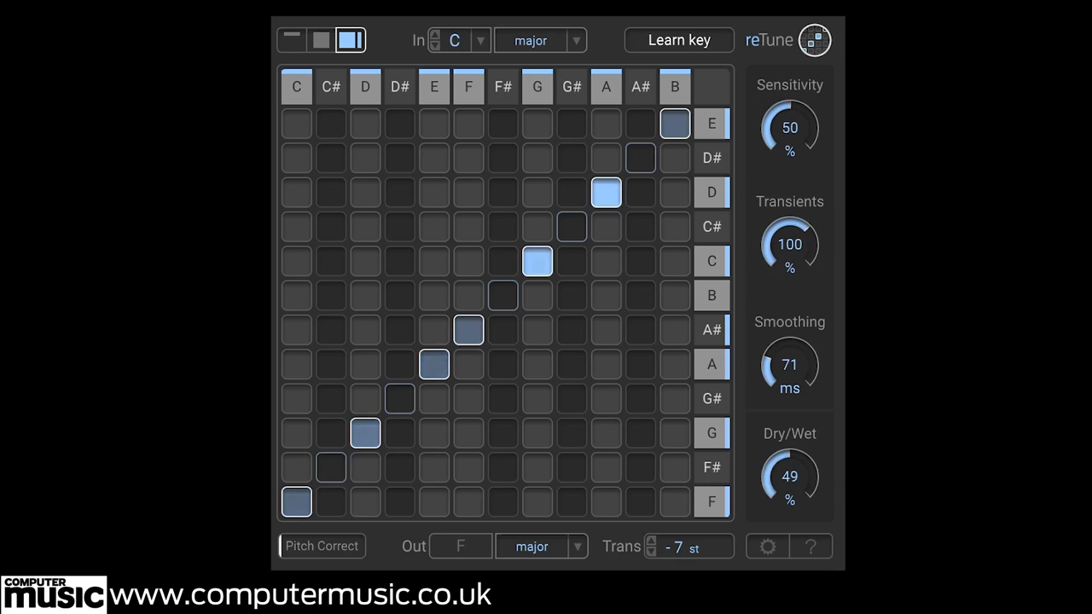
drag(789, 476, 789, 511)
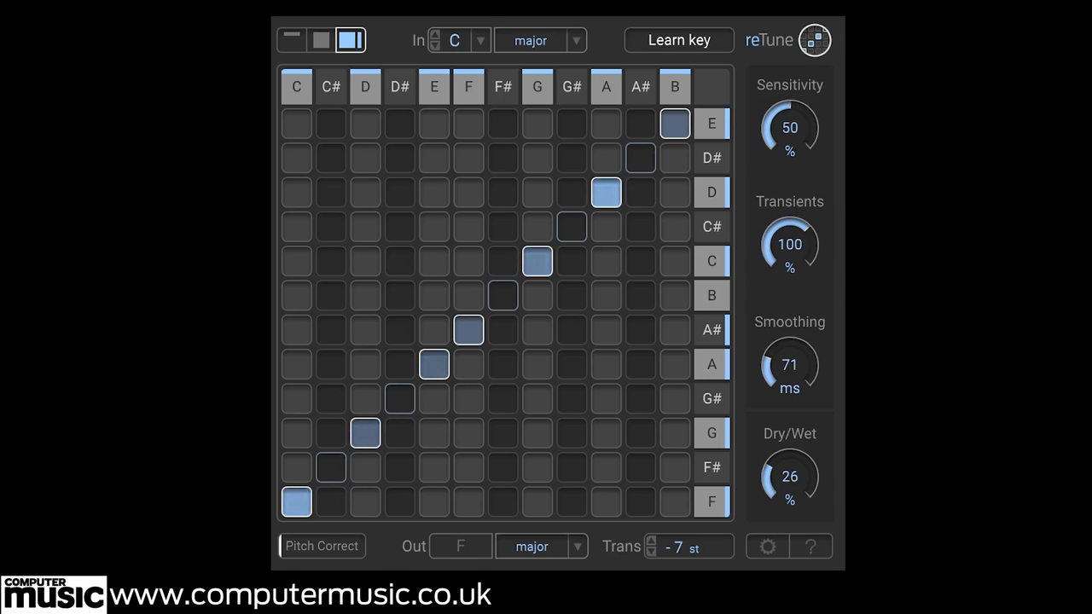
drag(789, 476, 789, 512)
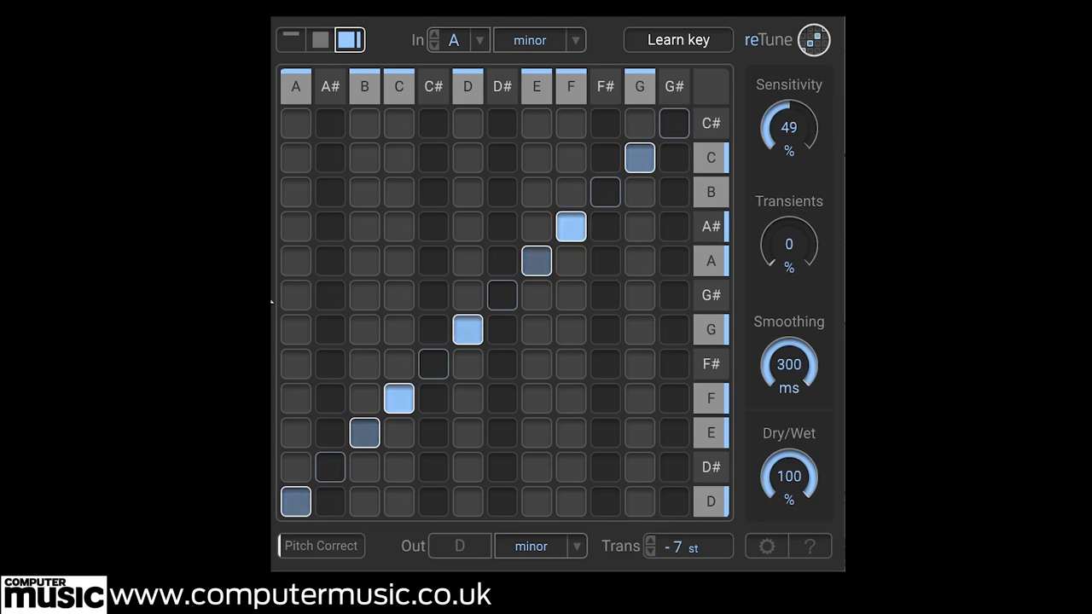
drag(789, 245, 788, 213)
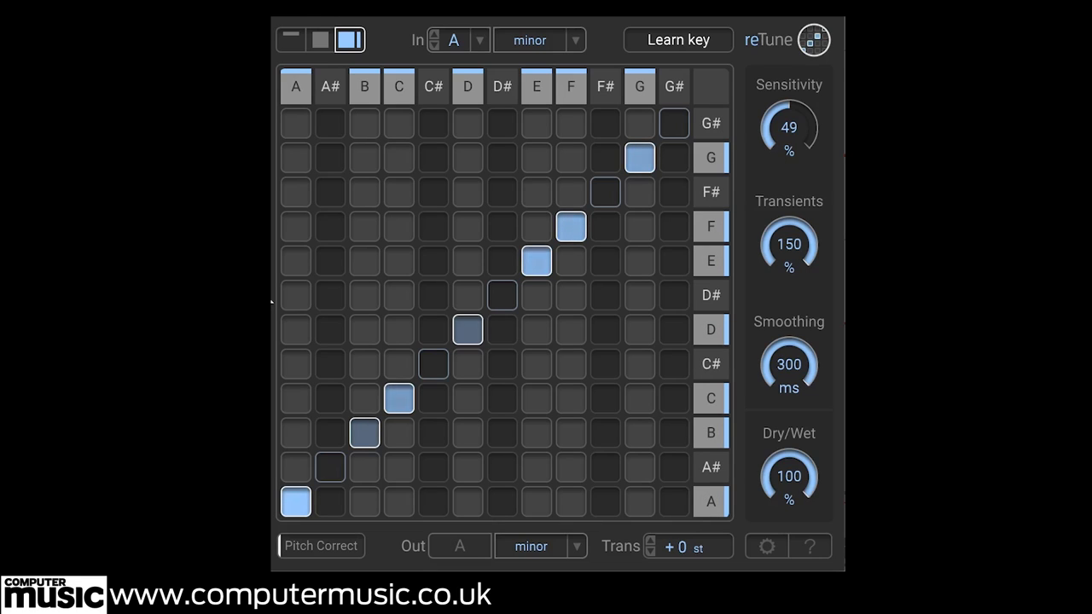